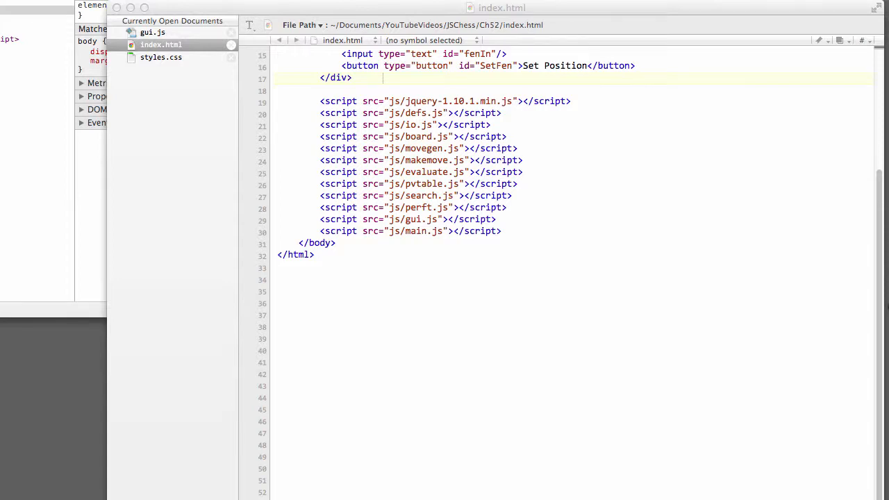
pyautogui.moveTo(345, 111)
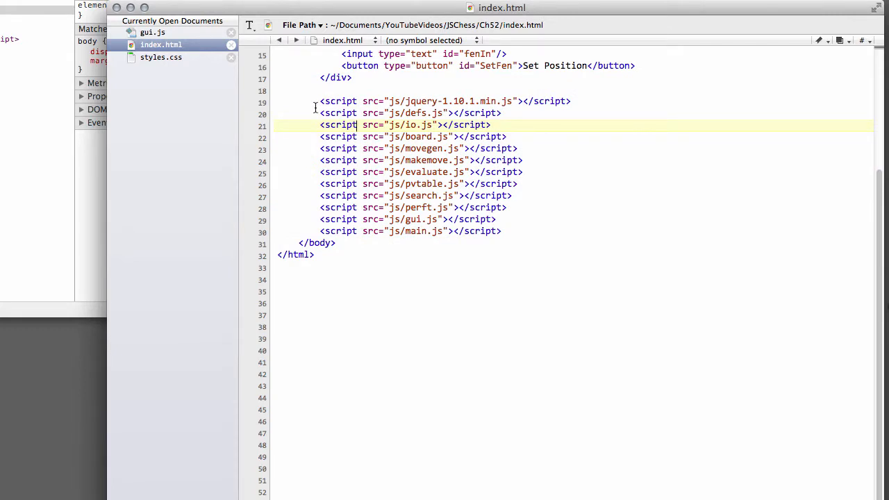
pyautogui.moveTo(596, 147)
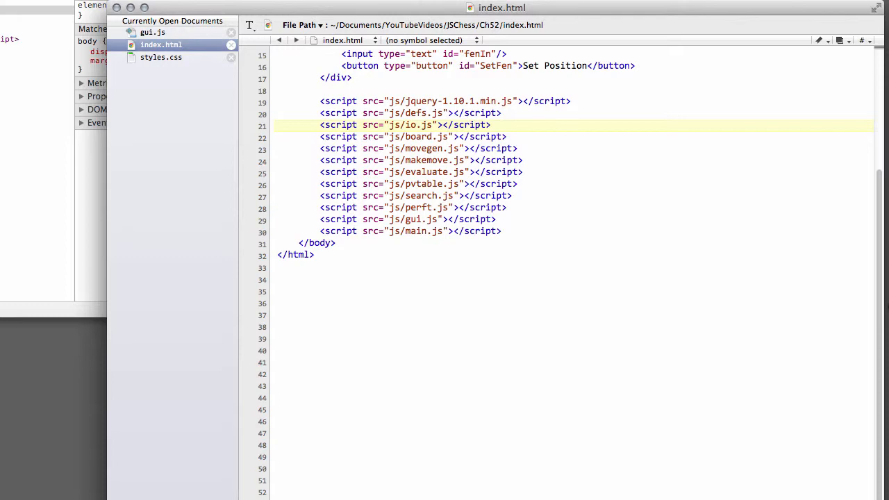
# Step: Place the insertion point below the closing FenInDiv tag in index.html
pyautogui.click(360, 125)
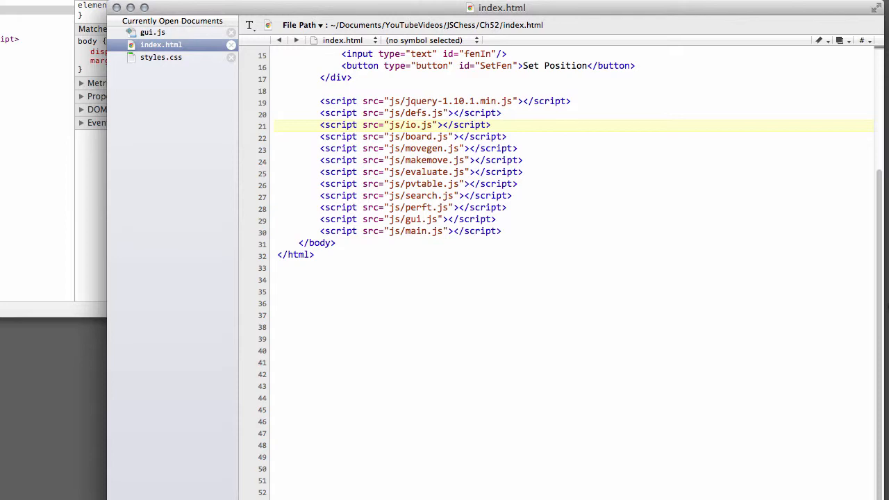
pyautogui.click(360, 124)
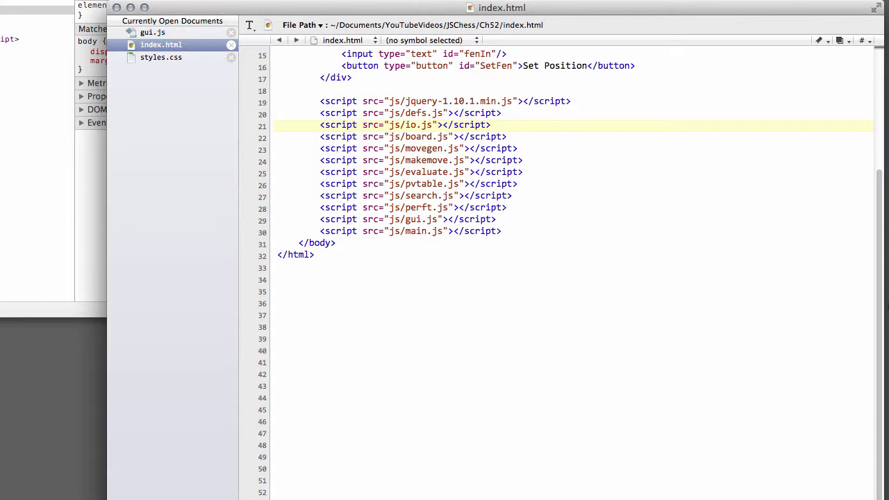
pyautogui.click(359, 125)
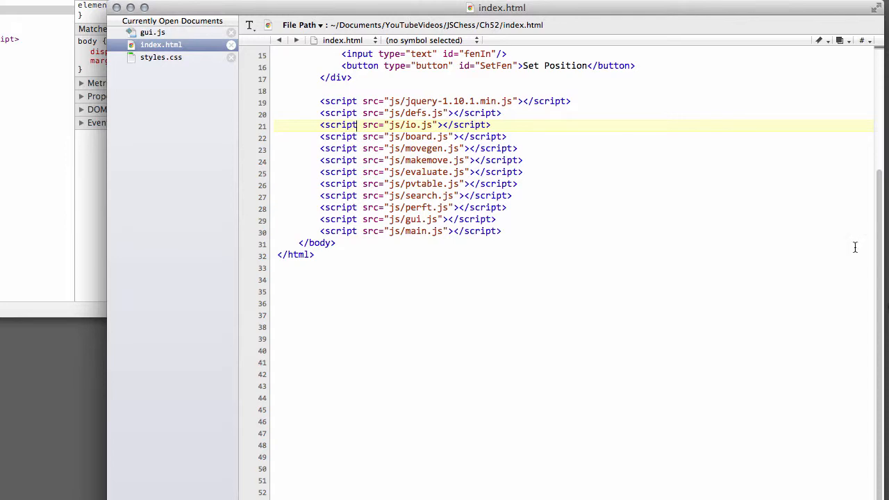
pyautogui.scroll(3)
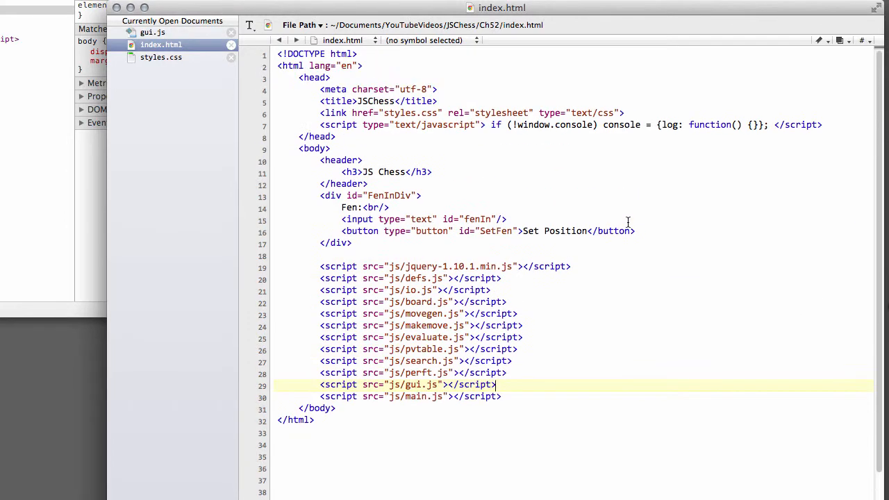
pyautogui.moveTo(388, 169)
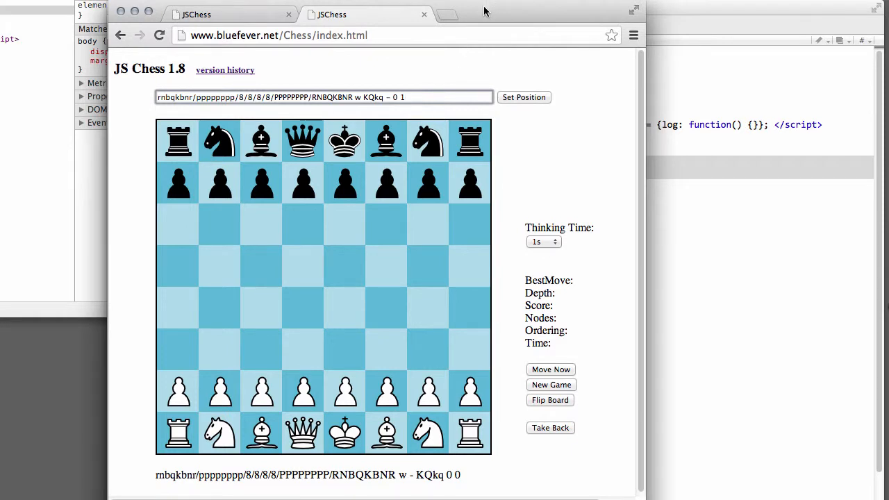
pyautogui.moveTo(507, 150)
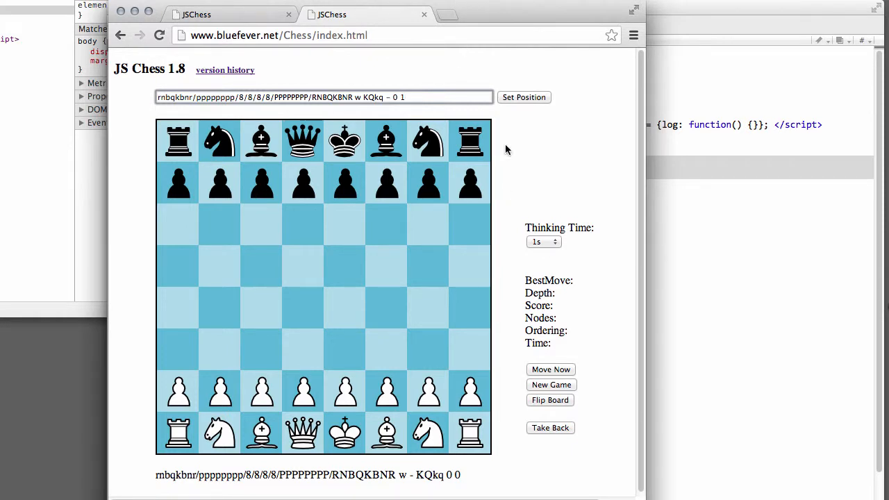
pyautogui.moveTo(187, 128)
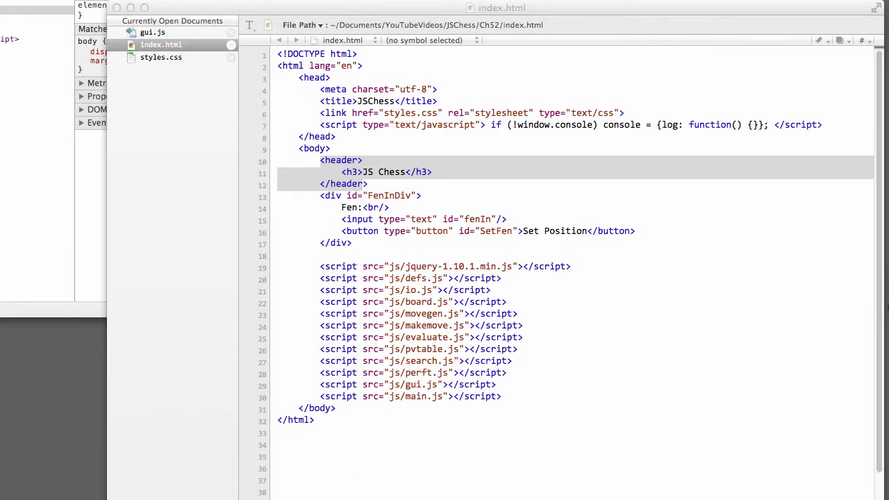
pyautogui.moveTo(468, 182)
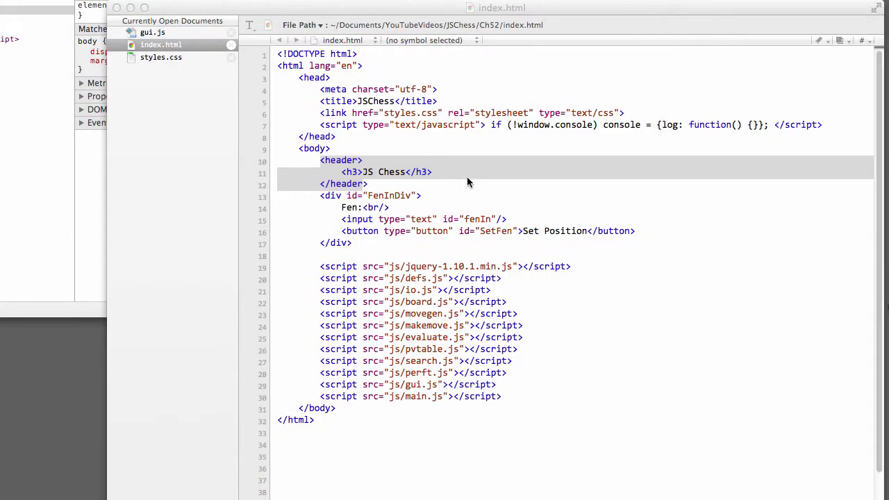
pyautogui.click(368, 183)
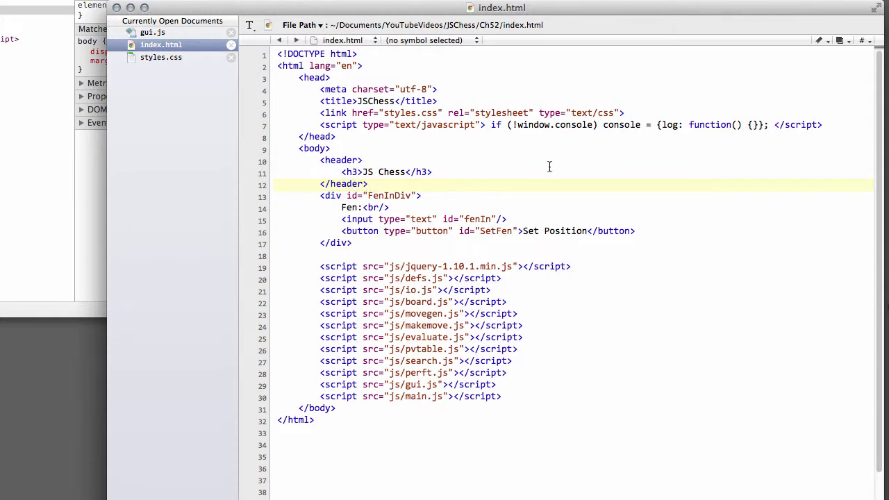
pyautogui.click(367, 183)
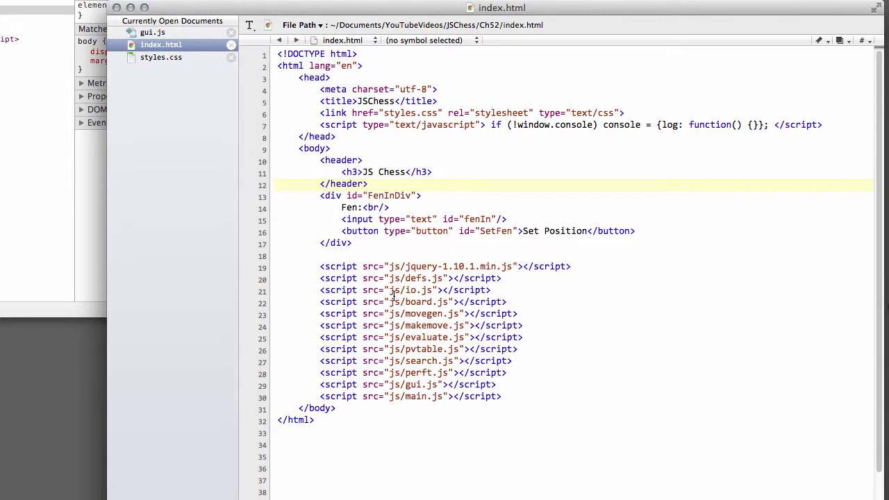
pyautogui.moveTo(137, 113)
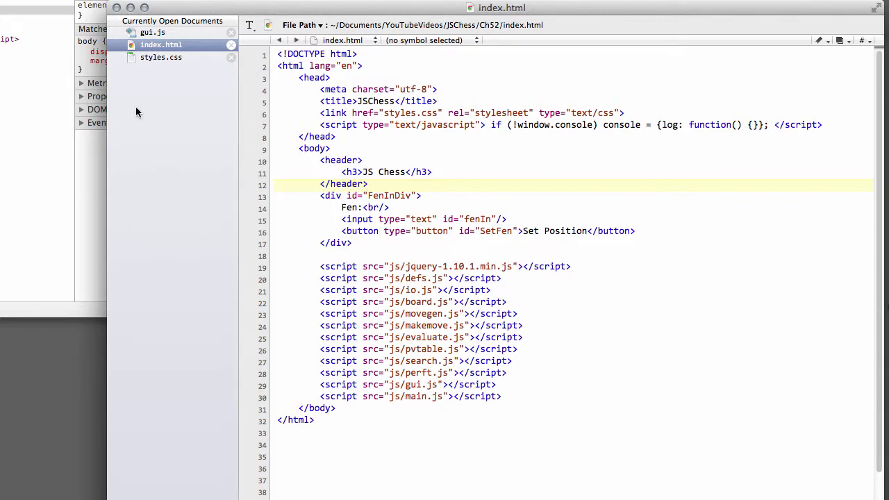
pyautogui.click(369, 184)
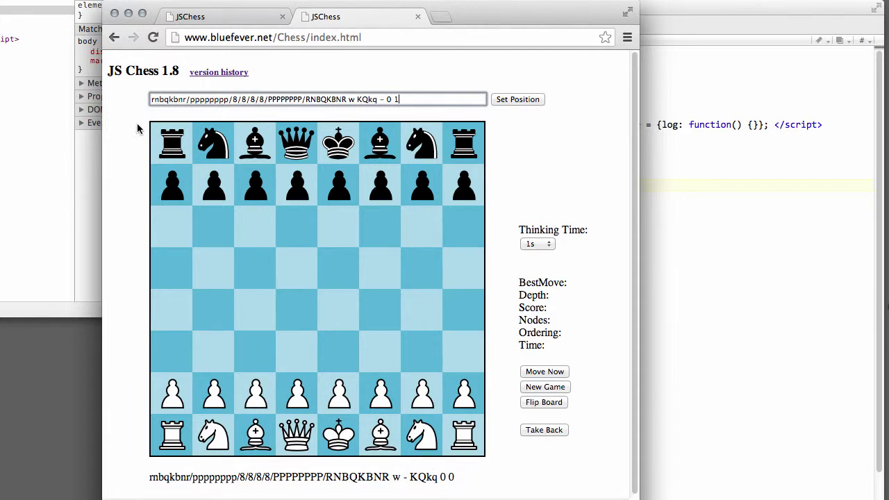
pyautogui.moveTo(625, 368)
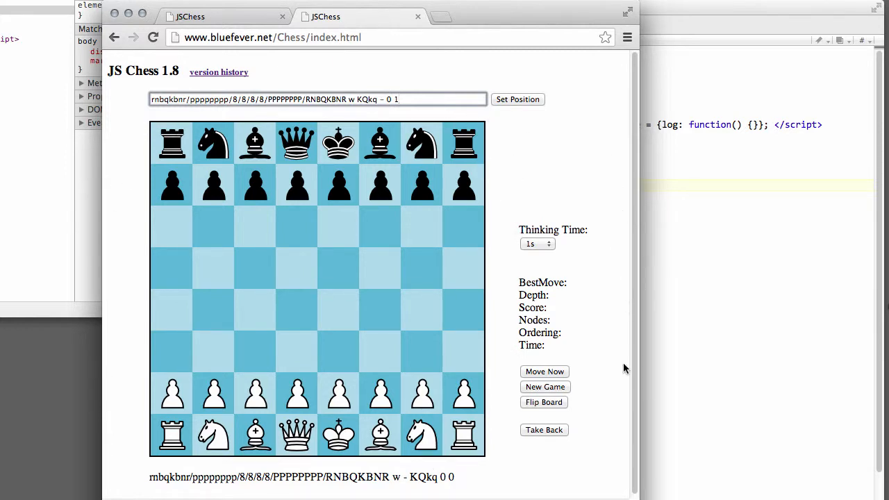
pyautogui.moveTo(539, 253)
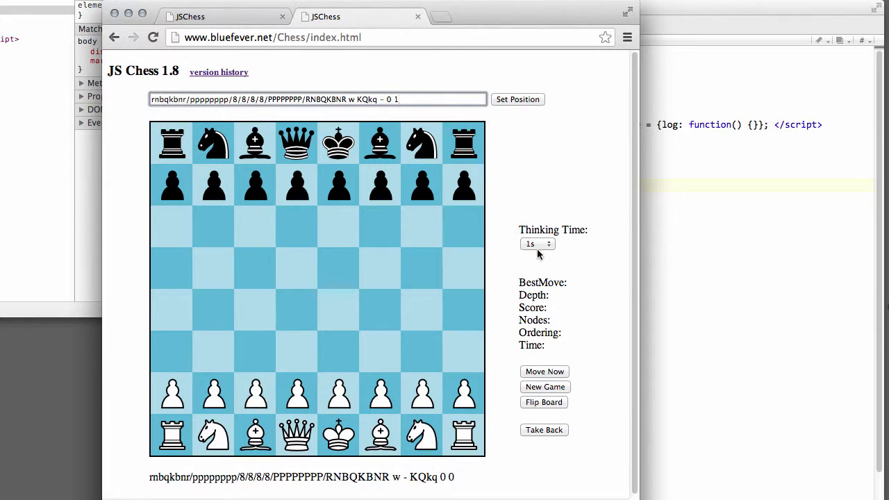
pyautogui.moveTo(586, 284)
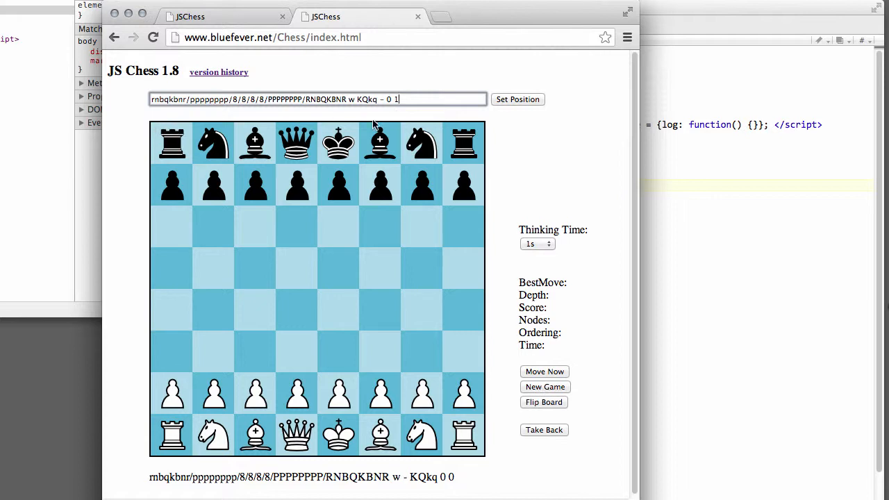
pyautogui.moveTo(278, 263)
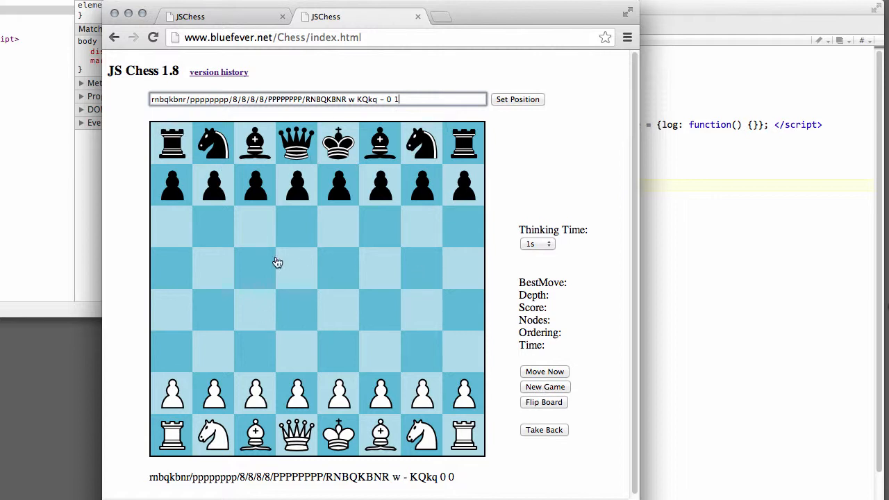
pyautogui.moveTo(303, 185)
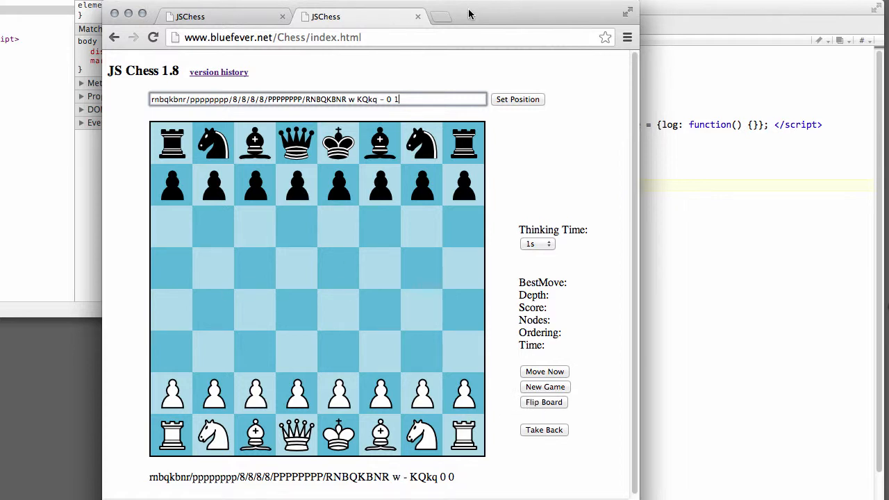
pyautogui.moveTo(611, 206)
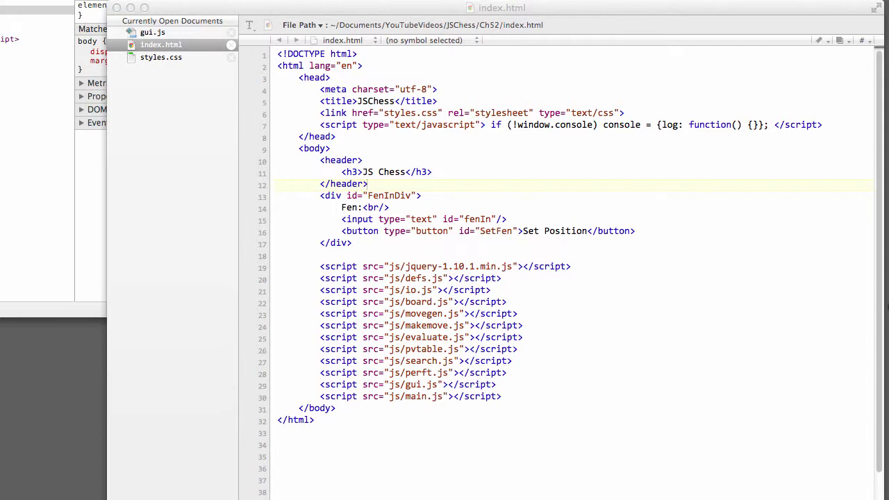
pyautogui.moveTo(570, 170)
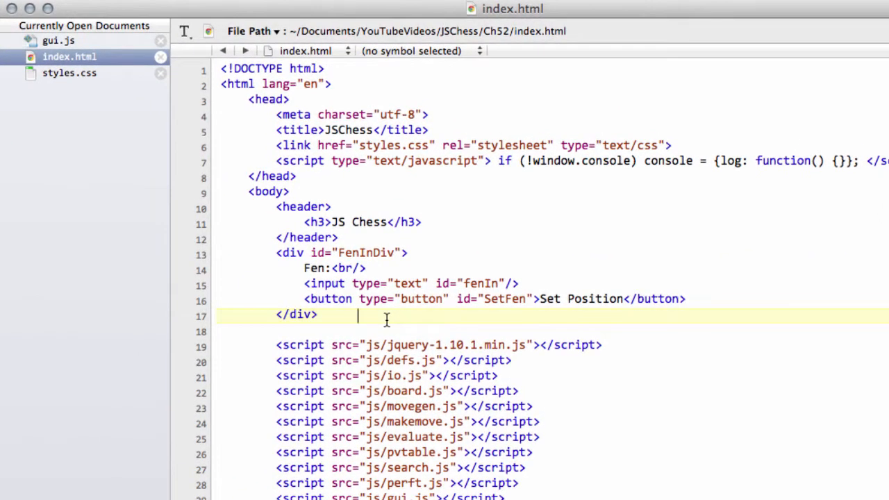
# Step: Type an empty <div id="Board"></div> after the FEN block
pyautogui.write('<')
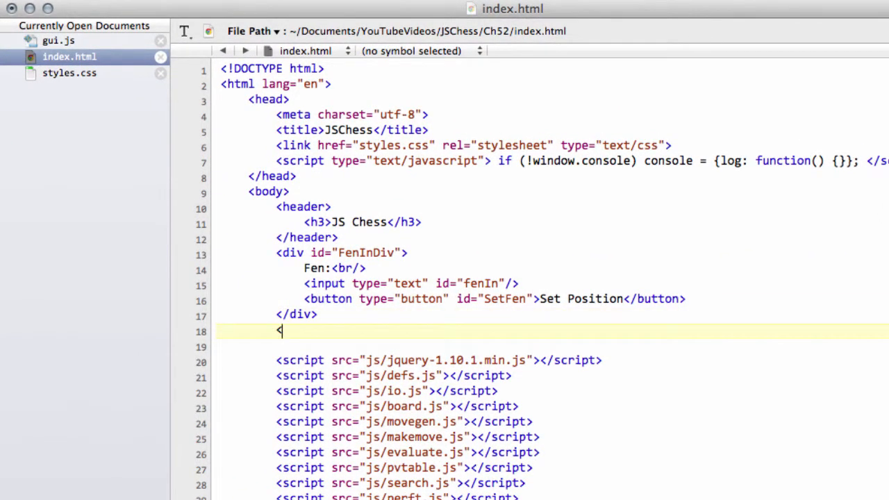
pyautogui.write('div i')
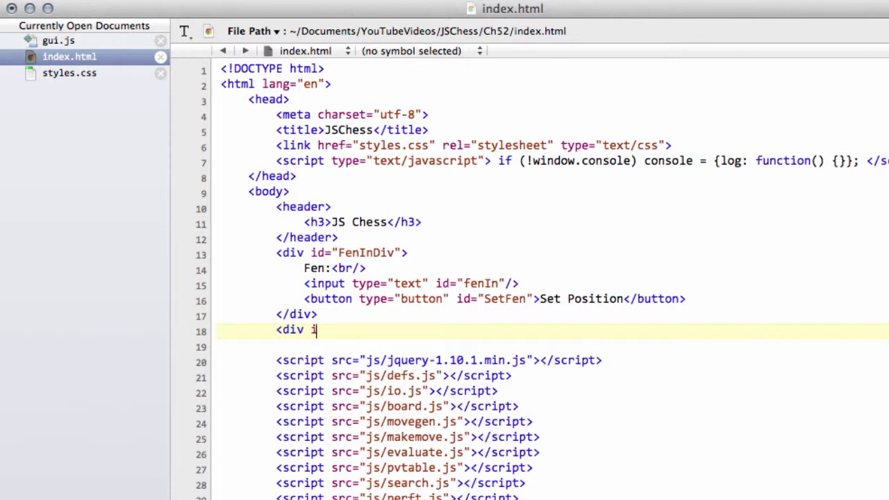
pyautogui.write('d')
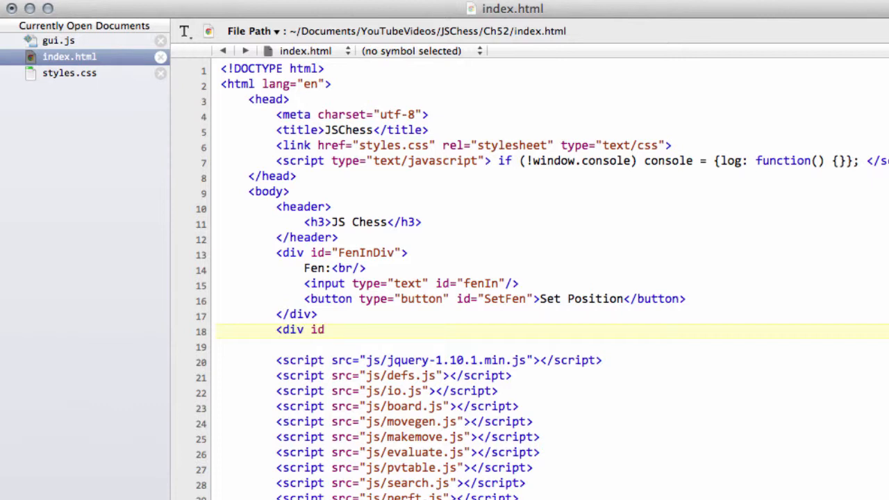
pyautogui.write('="Boa"')
pyautogui.click(552, 346)
pyautogui.write('<')
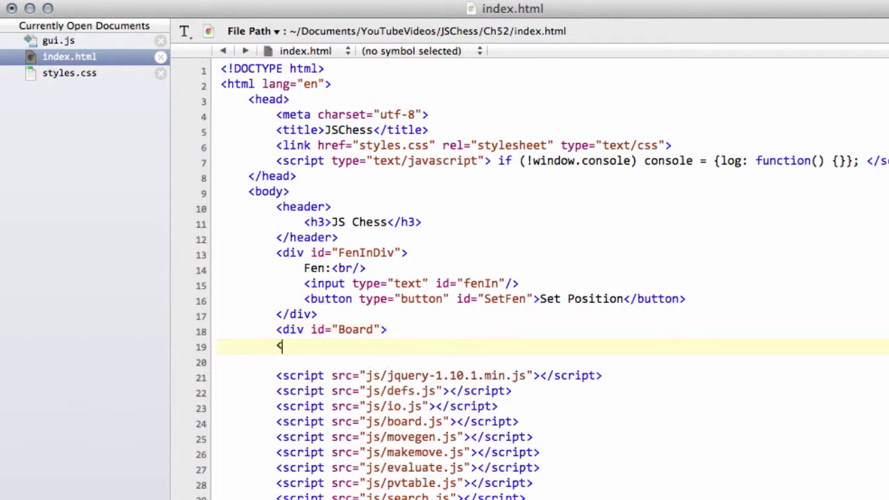
pyautogui.write('/div>')
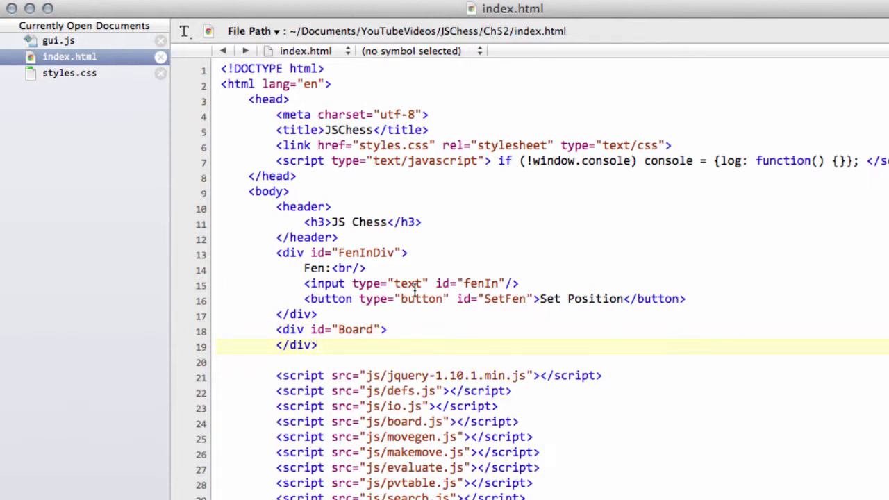
pyautogui.click(68, 72)
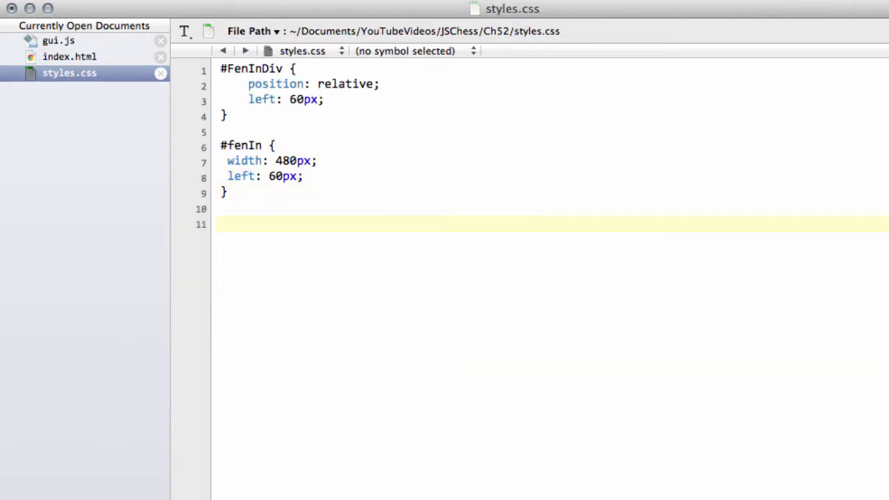
# Step: Write a #Board rule in styles.css with position: relative and a blank line inside
pyautogui.write('#Boa')
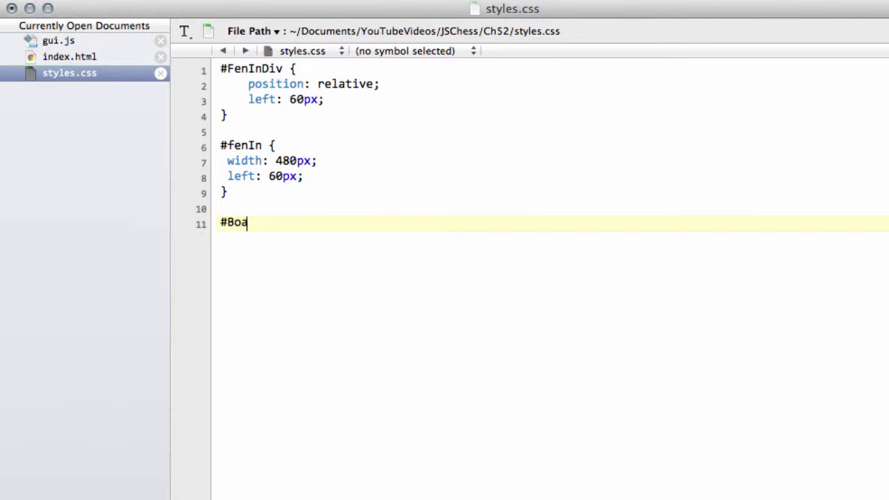
pyautogui.write('rd {')
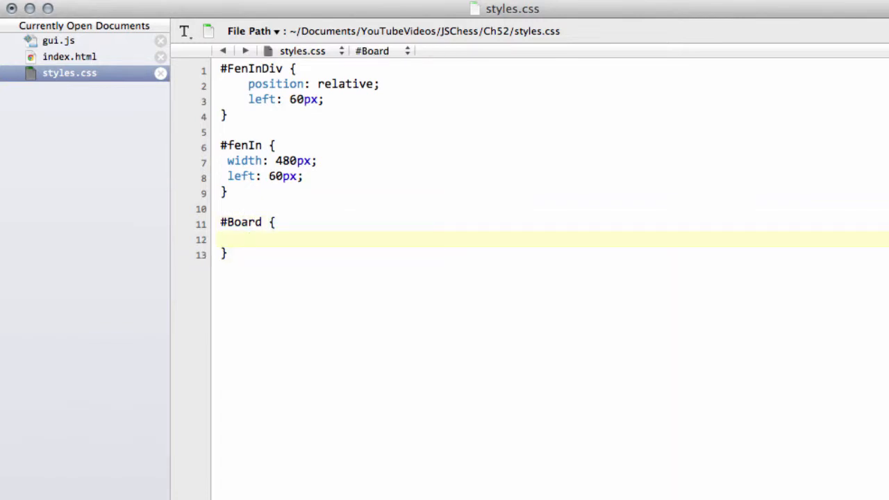
pyautogui.write('position')
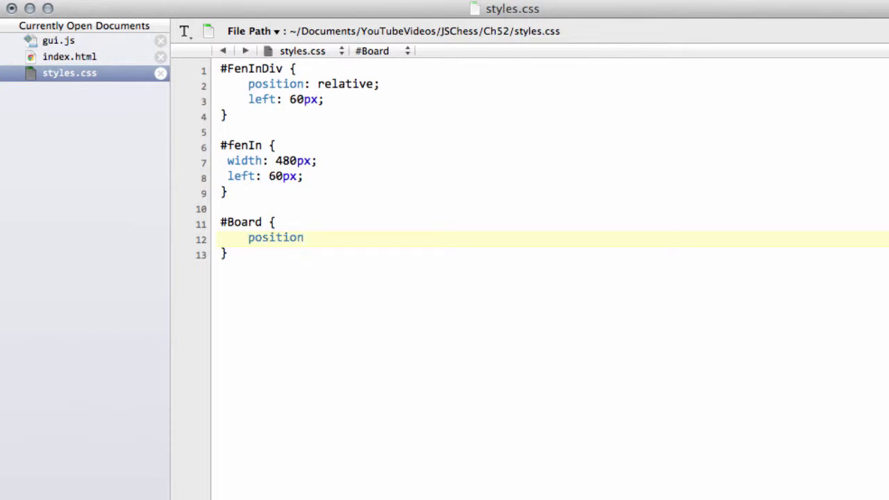
pyautogui.write(': relative')
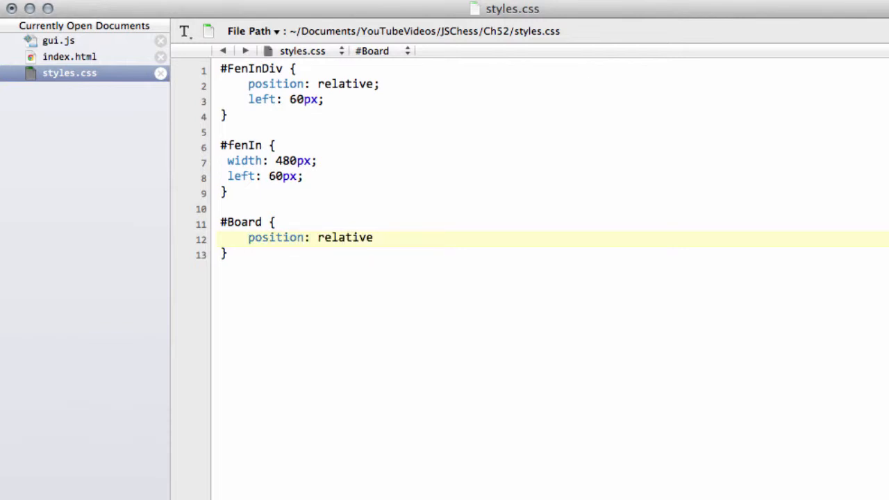
pyautogui.write(';')
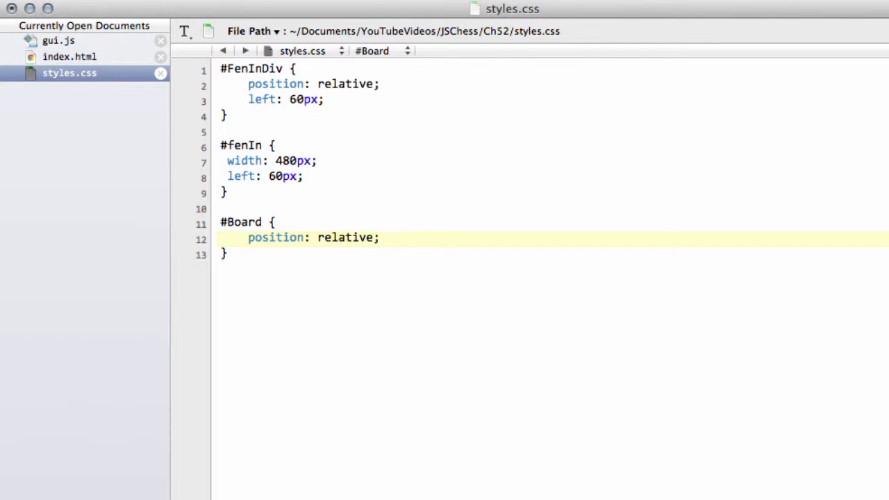
pyautogui.press('Return')
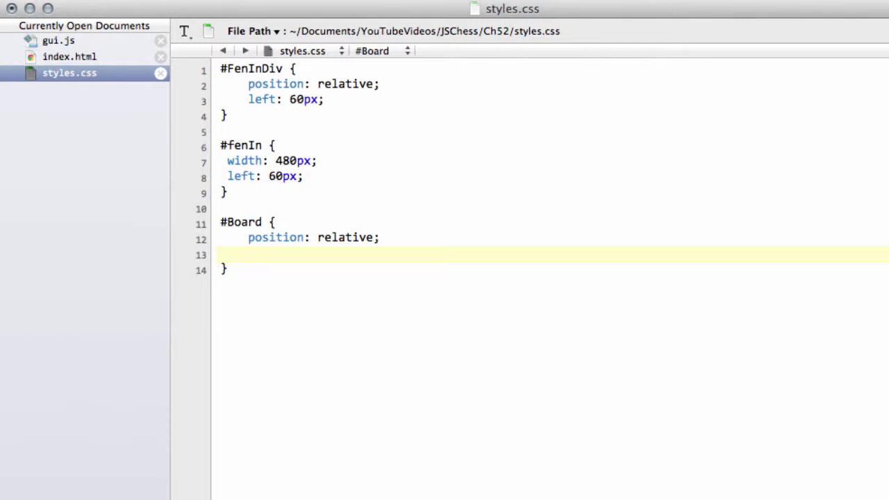
pyautogui.click(247, 255)
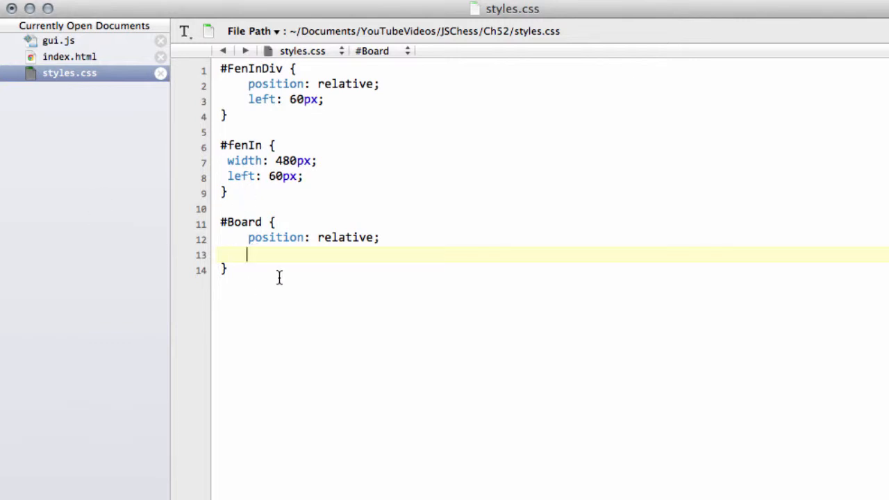
pyautogui.moveTo(278, 255)
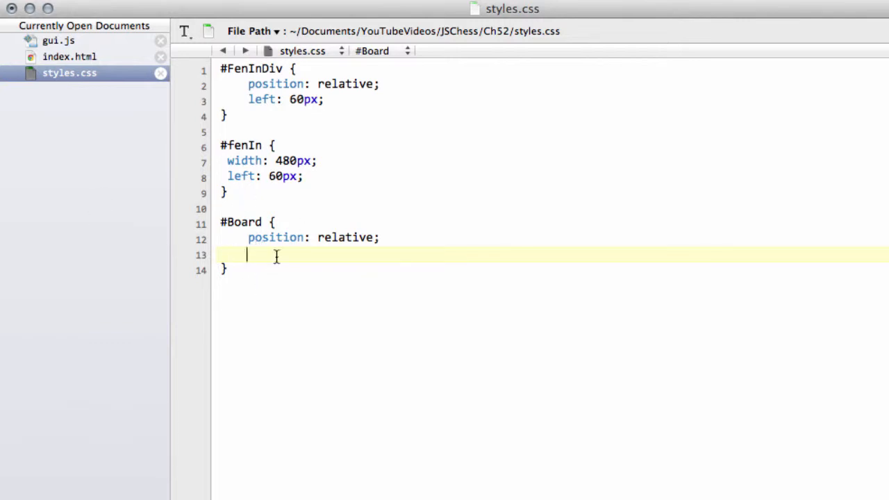
pyautogui.moveTo(302, 261)
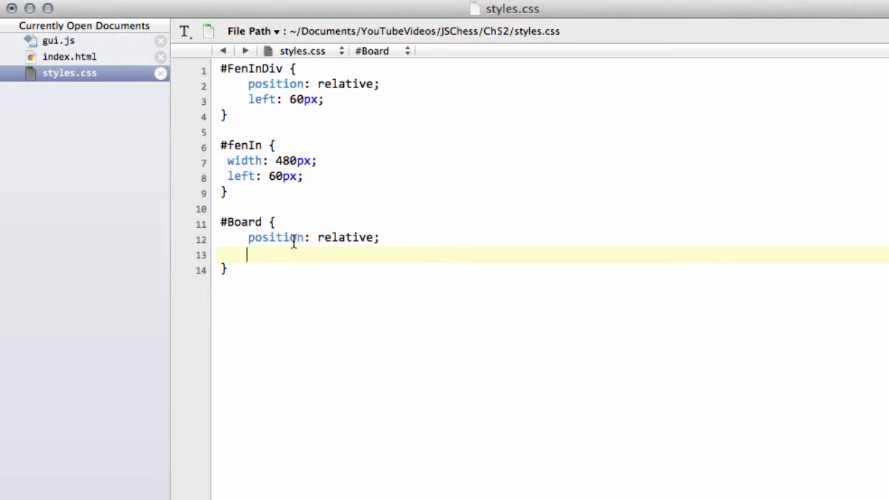
pyautogui.moveTo(352, 241)
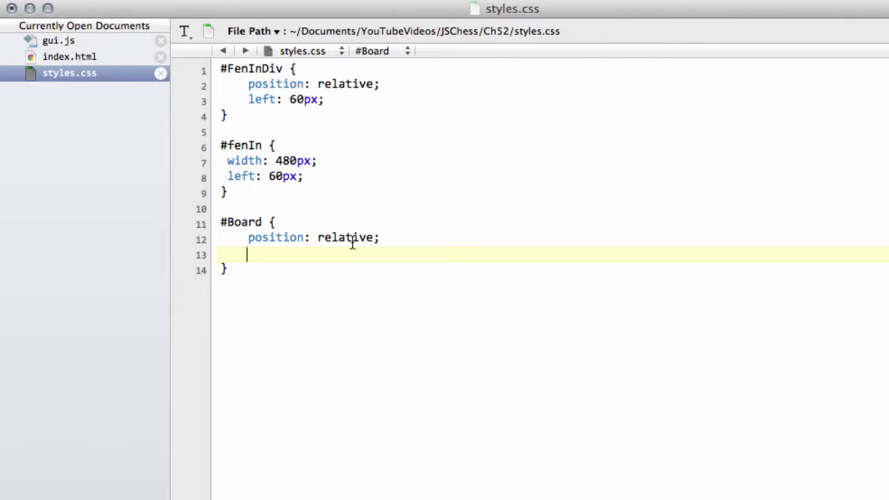
pyautogui.moveTo(350, 259)
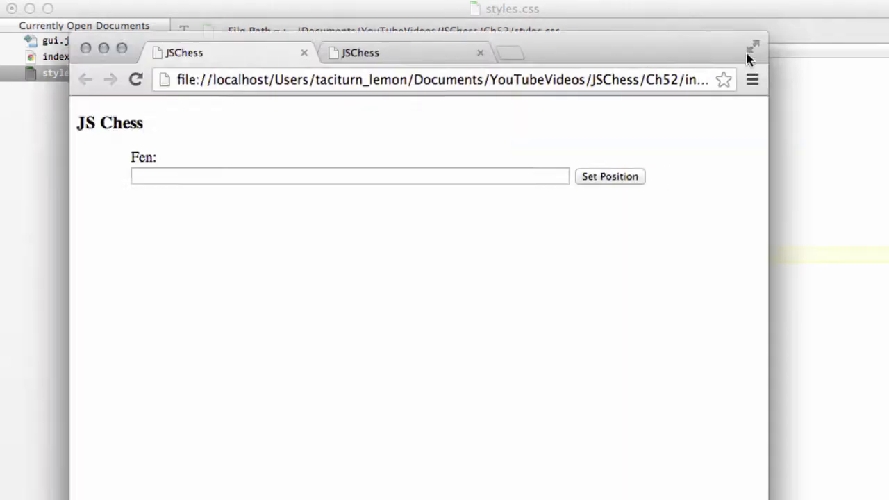
# Step: Bring the JSChess page in Chrome to the front to check it
pyautogui.click(754, 47)
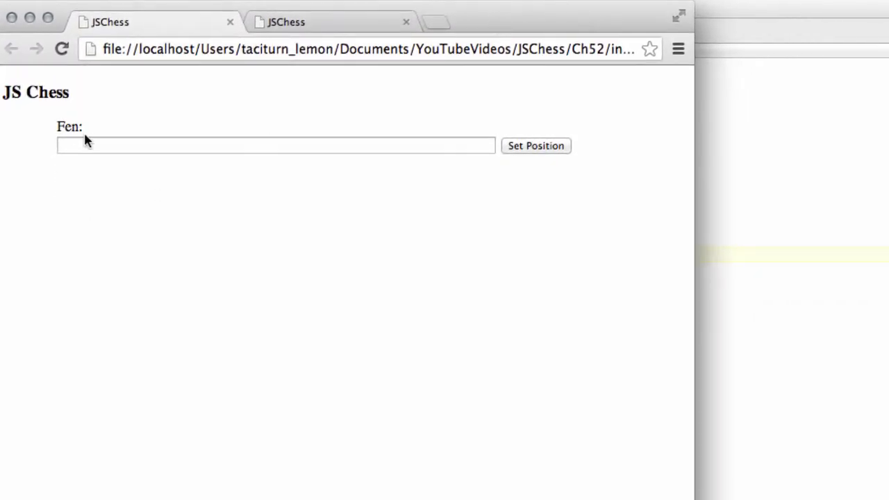
pyautogui.moveTo(2, 164)
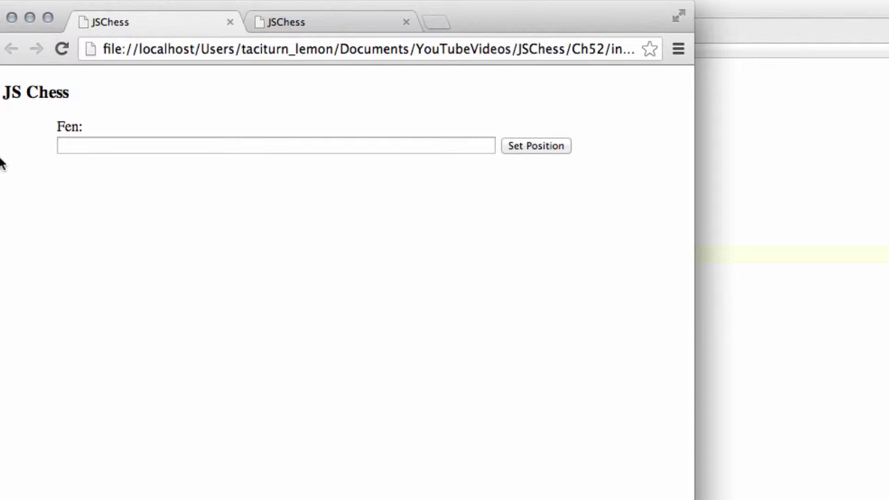
pyautogui.moveTo(74, 163)
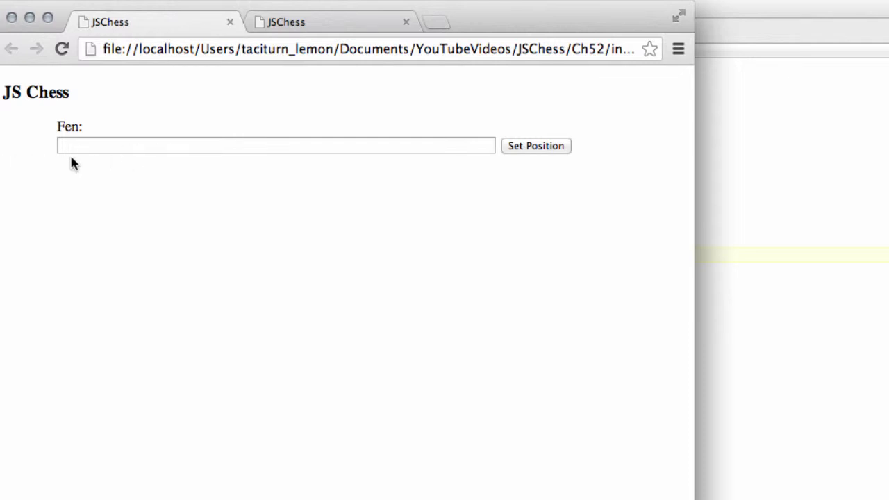
pyautogui.moveTo(137, 169)
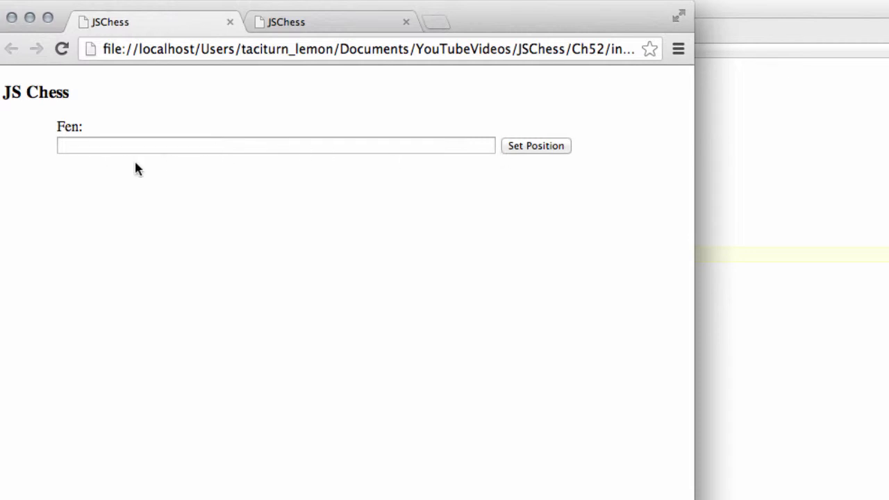
pyautogui.moveTo(7, 184)
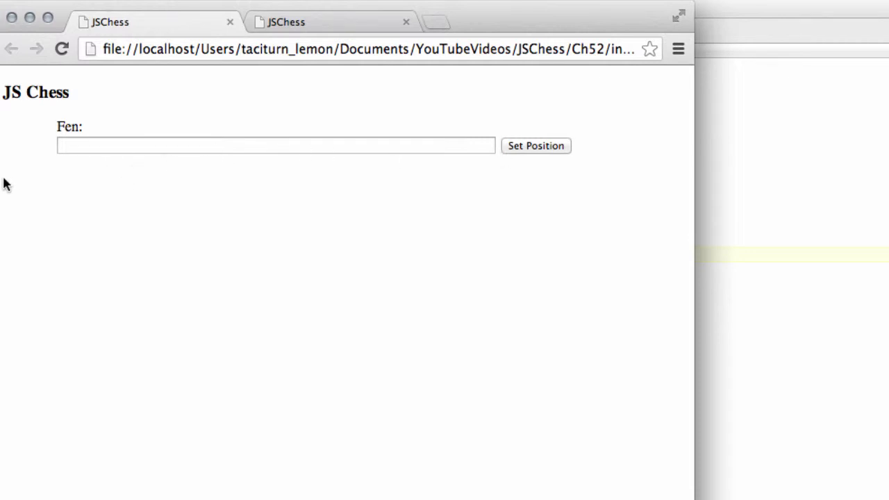
pyautogui.moveTo(59, 126)
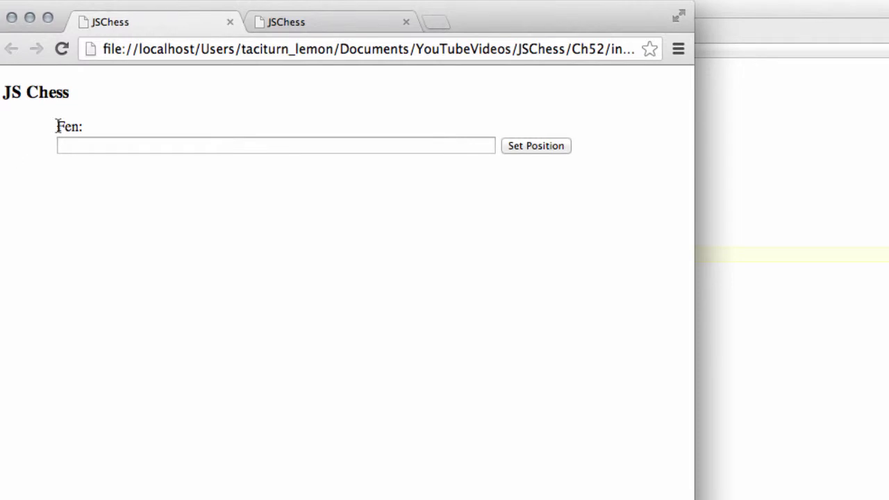
pyautogui.moveTo(357, 89)
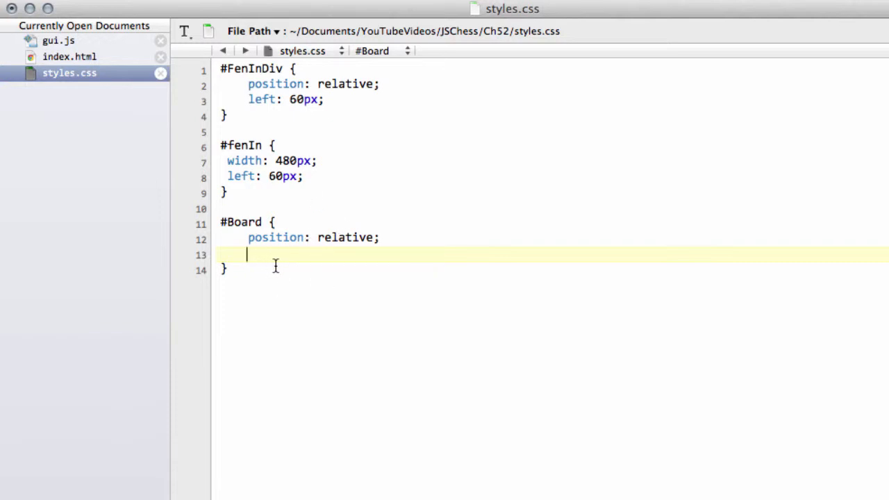
pyautogui.moveTo(310, 244)
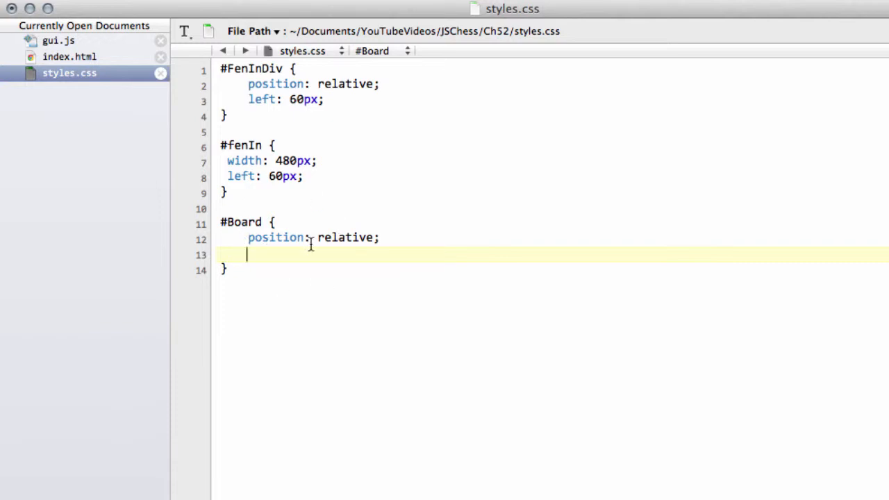
# Step: Add top: 20px and left: 60px to the #Board rule
pyautogui.write('top')
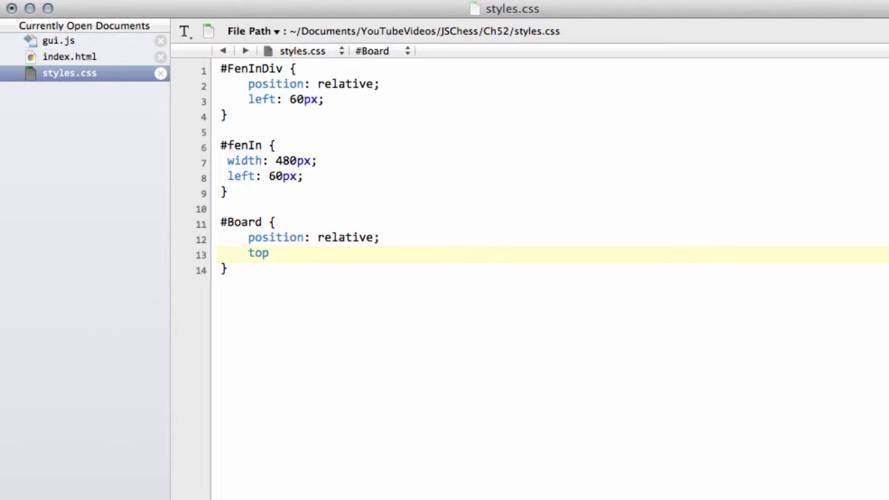
pyautogui.write(': 20')
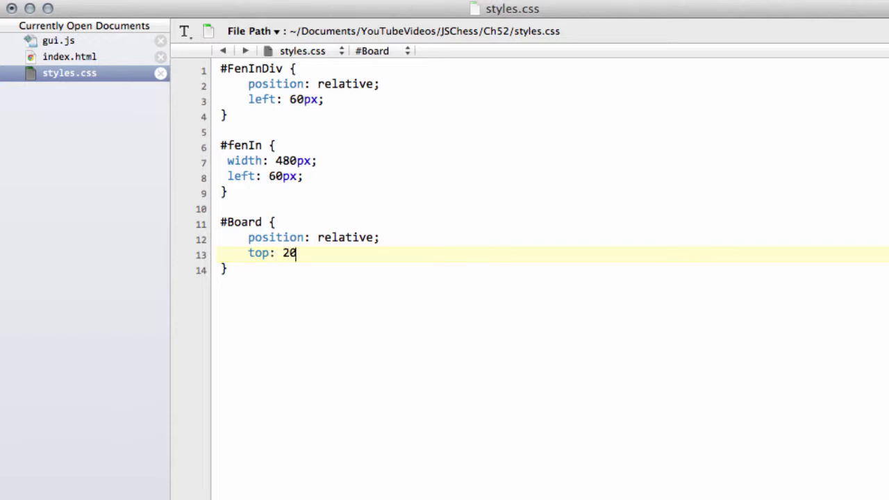
pyautogui.write('px;')
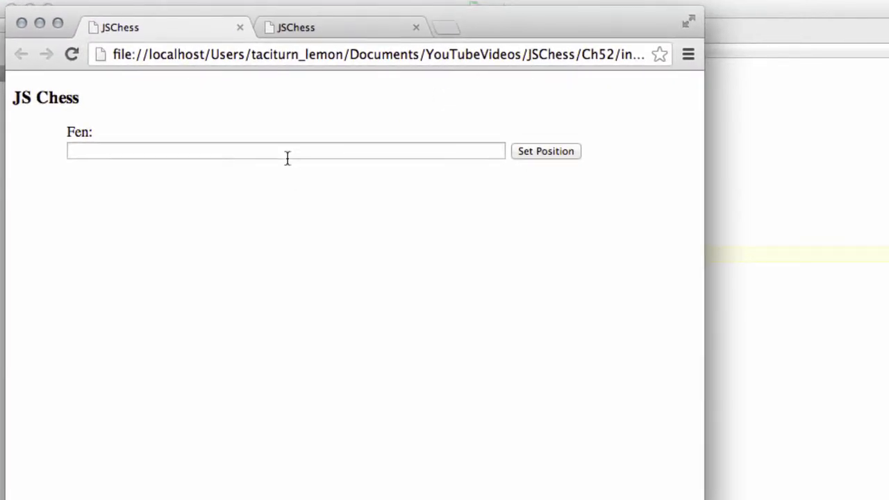
pyautogui.moveTo(494, 23)
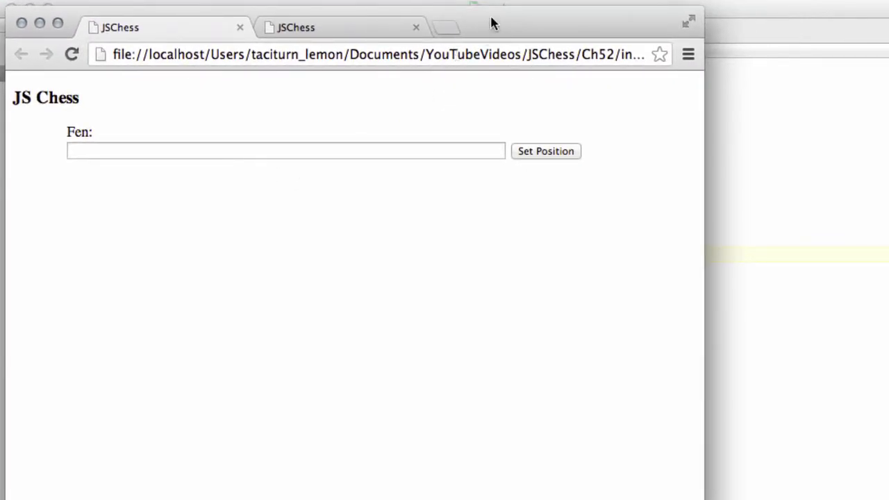
pyautogui.moveTo(385, 176)
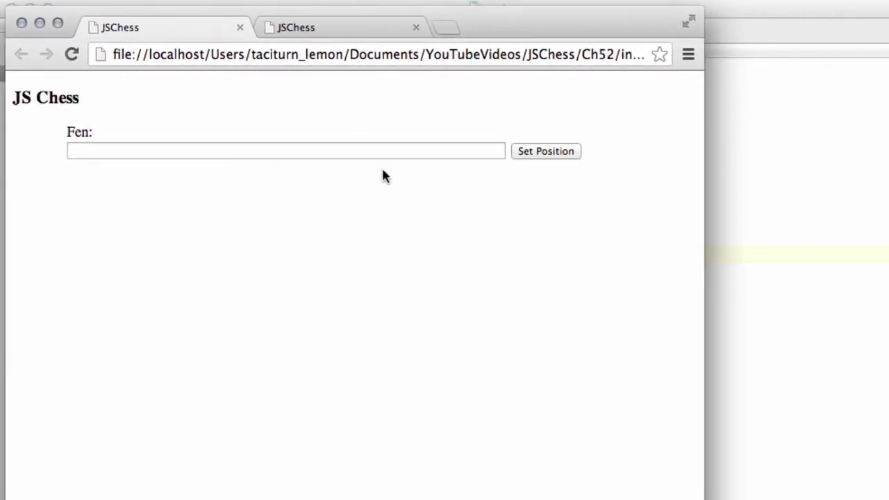
pyautogui.moveTo(382, 168)
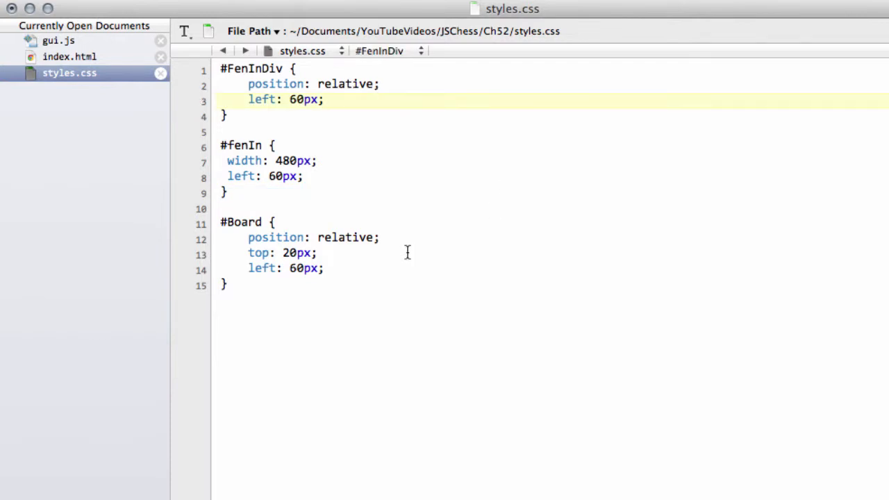
pyautogui.click(323, 99)
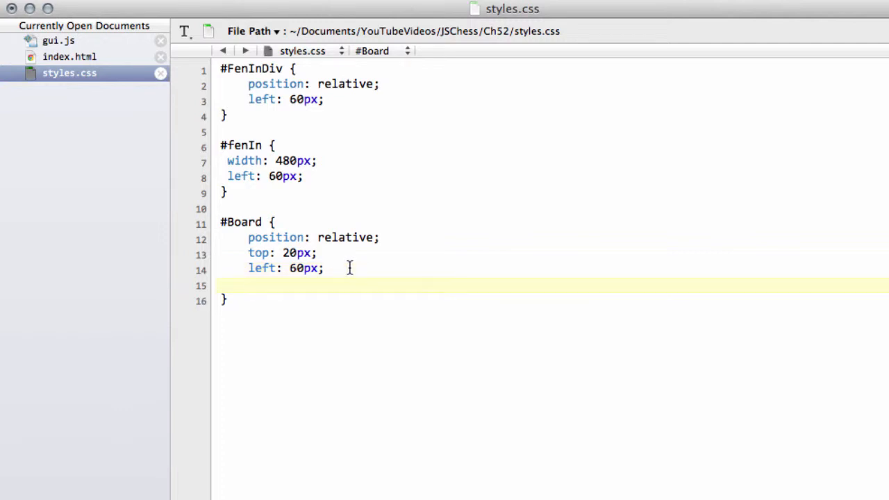
# Step: Give #Board a width and height of 480px
pyautogui.write('width:')
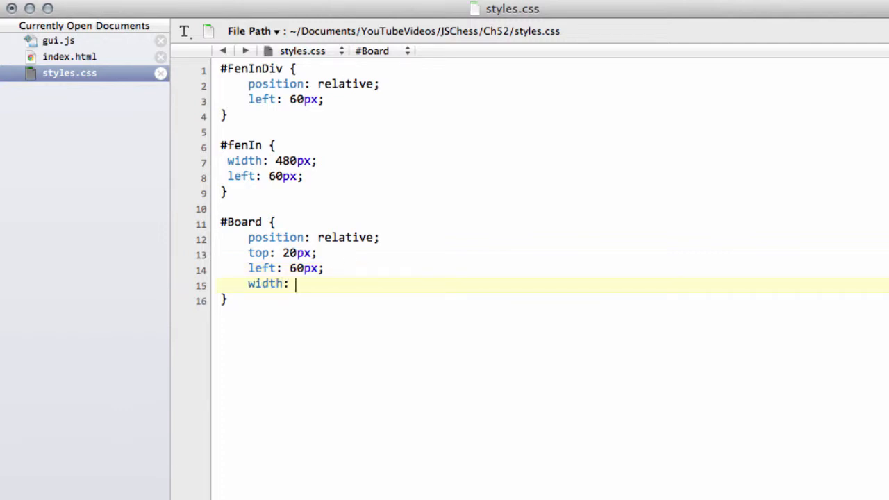
pyautogui.write('480px;')
pyautogui.write('heigh')
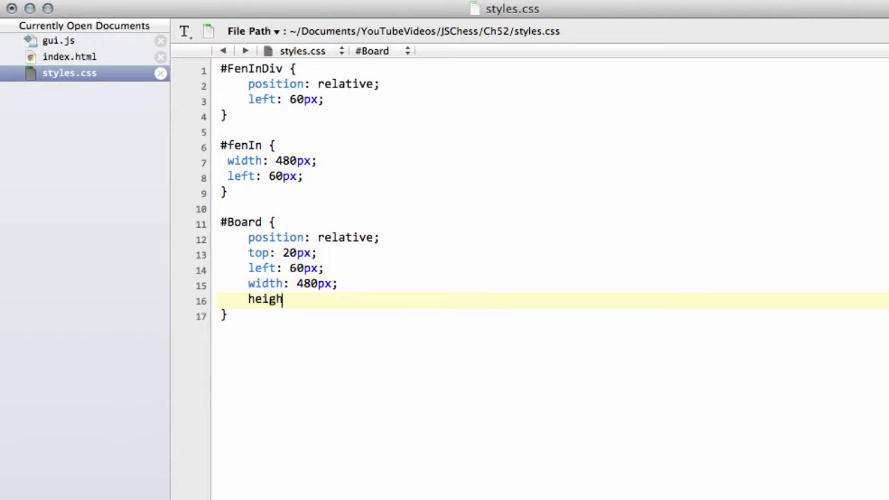
pyautogui.write('t: 480')
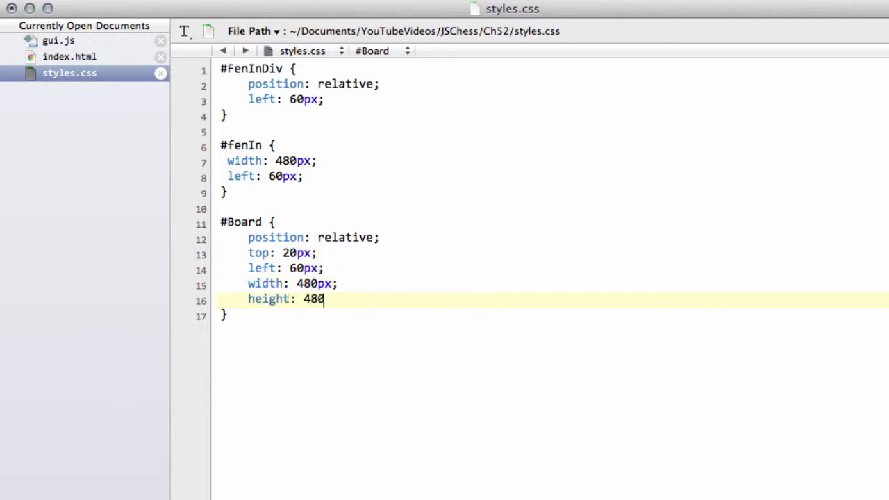
pyautogui.write('px;')
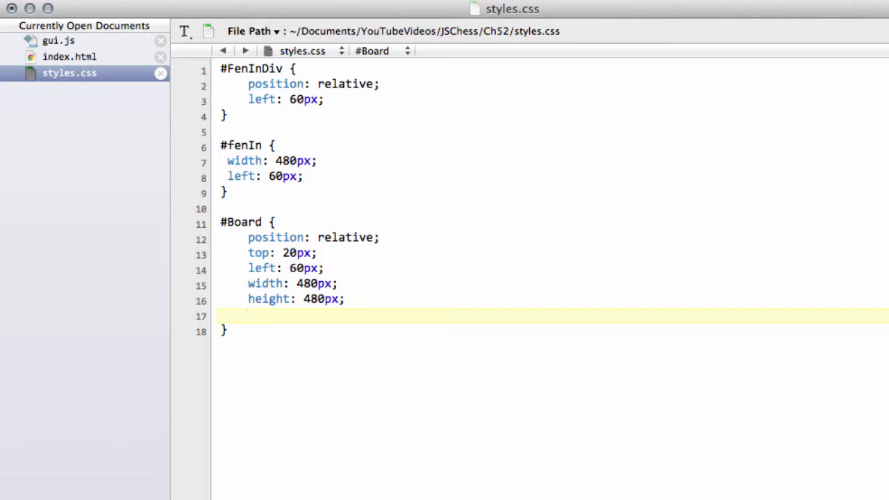
# Step: Give #Board a solid border 2px wide
pyautogui.write('border')
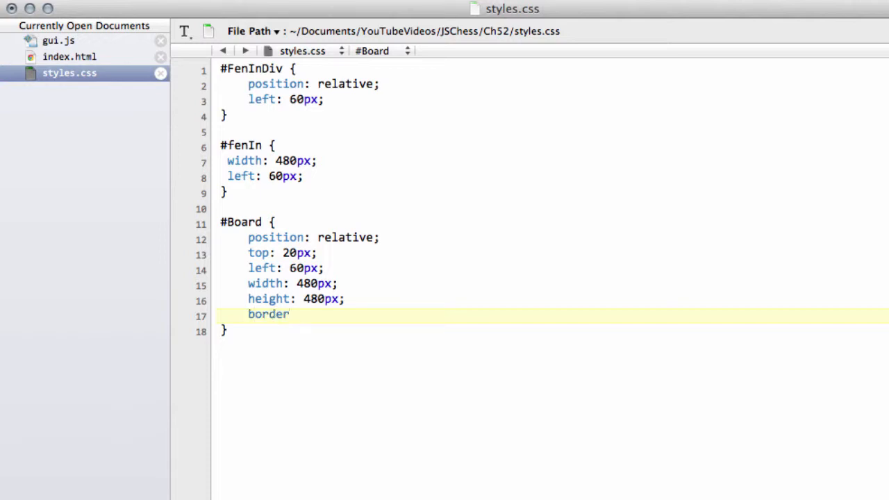
pyautogui.write('.styl')
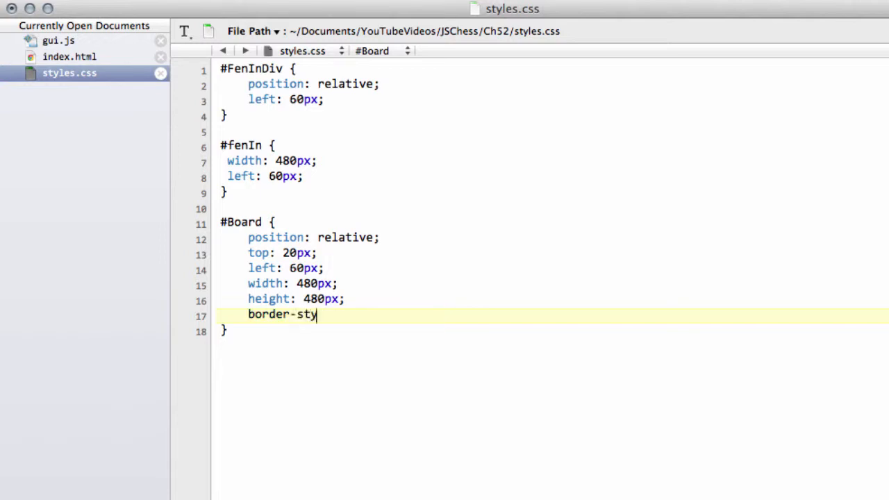
pyautogui.write('le: solid;')
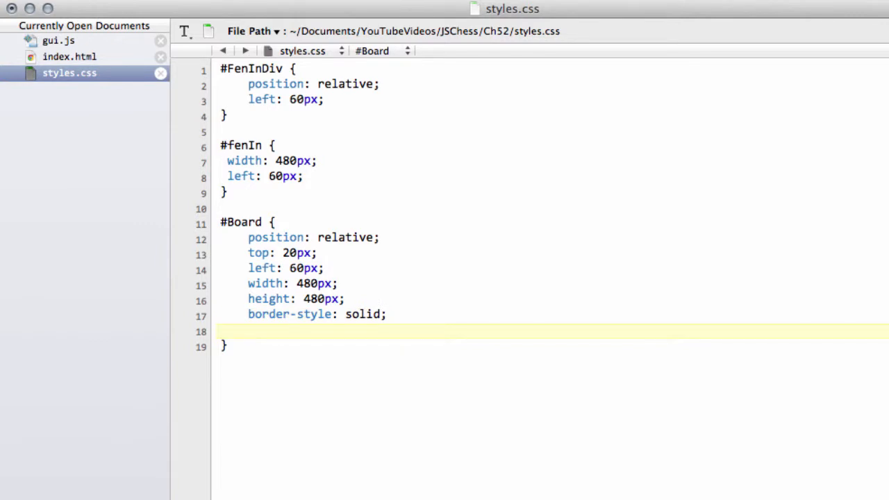
pyautogui.write('border-w')
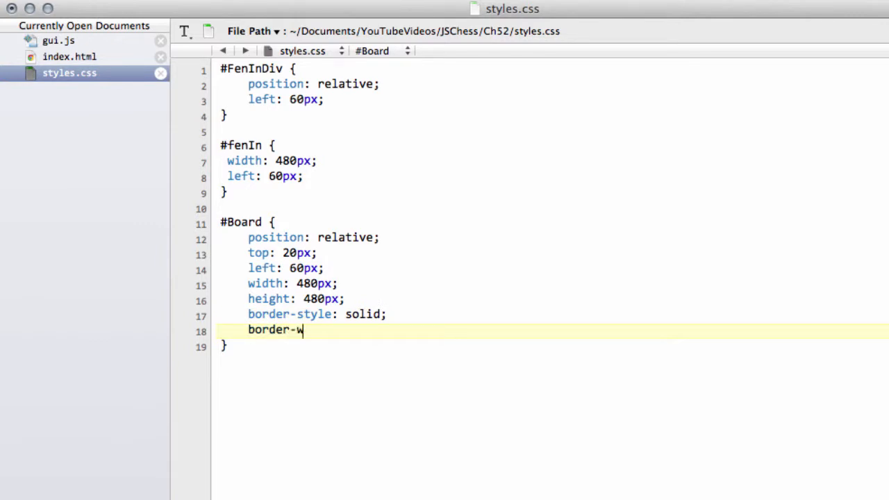
pyautogui.write('idth: 2')
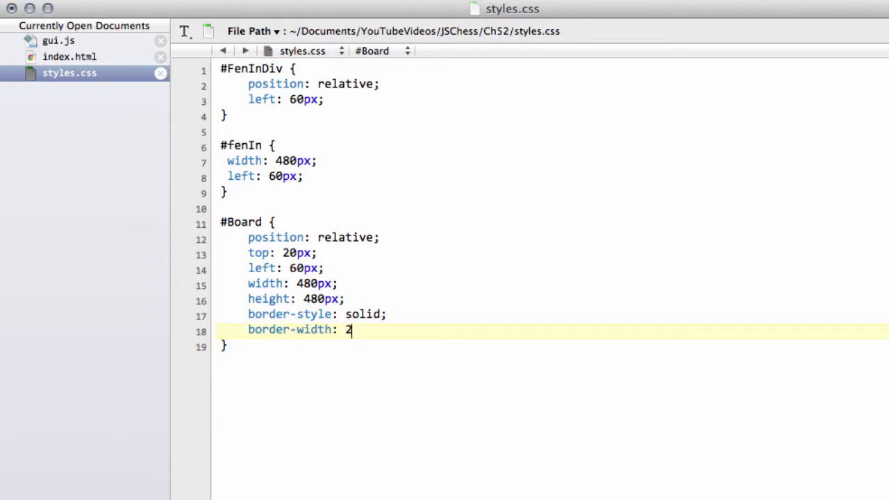
pyautogui.write('px;')
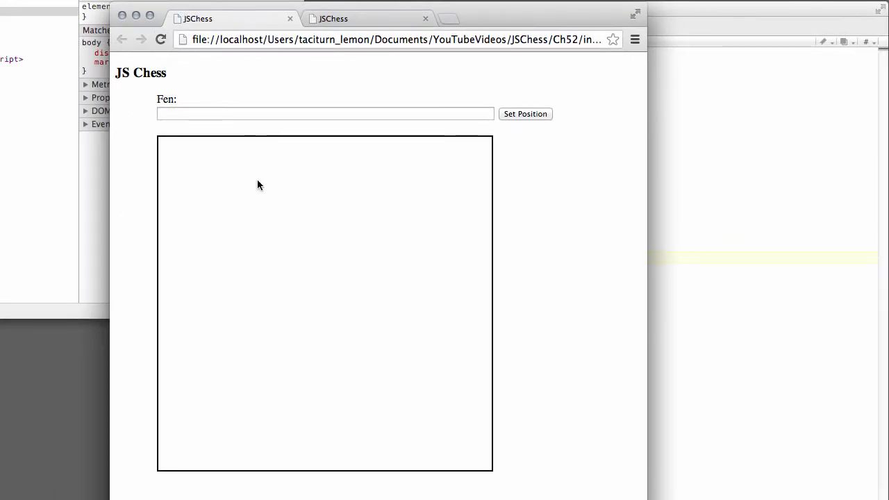
pyautogui.moveTo(163, 146)
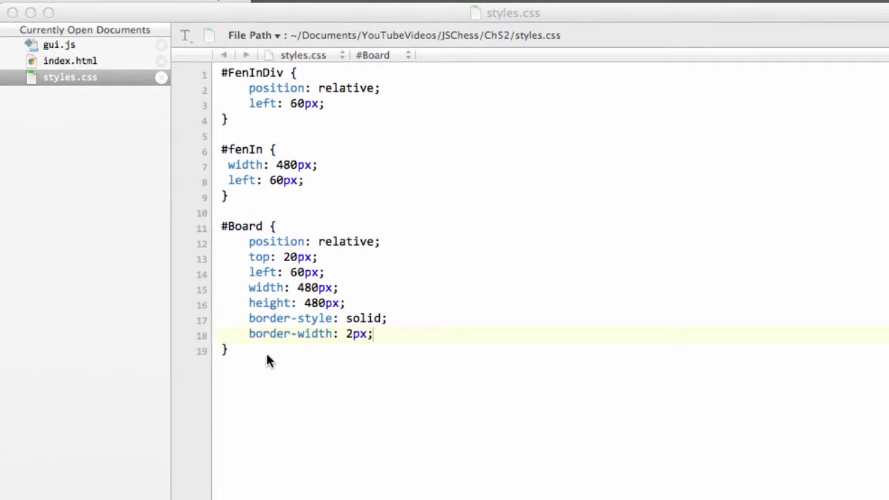
# Step: Duplicate the Board div as an EngineOutput div with a blank line inside
pyautogui.click(70, 60)
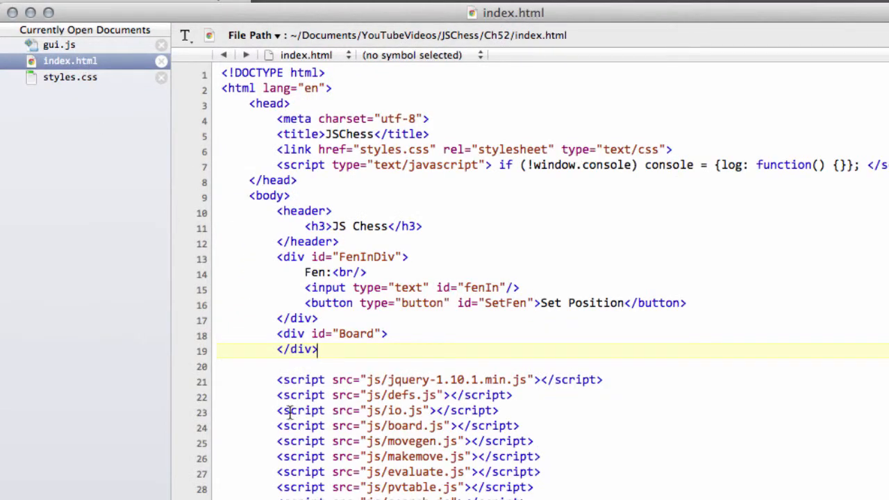
pyautogui.scroll(-3)
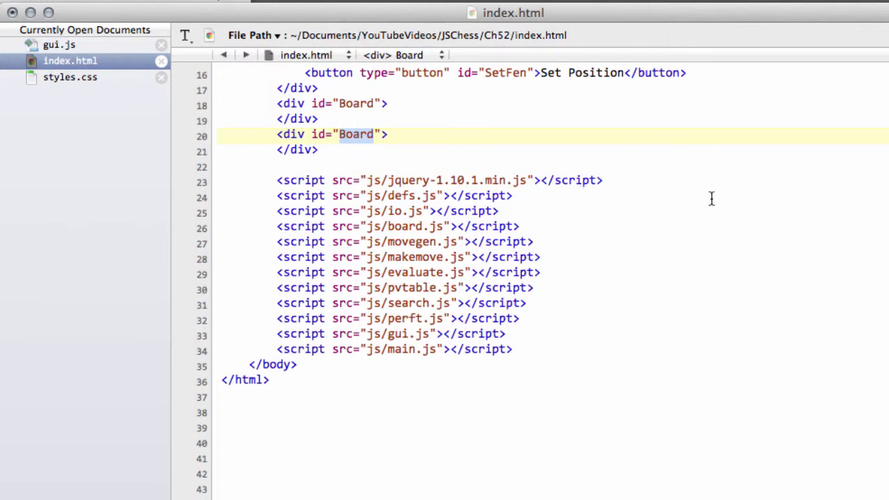
pyautogui.write('EngineOutput')
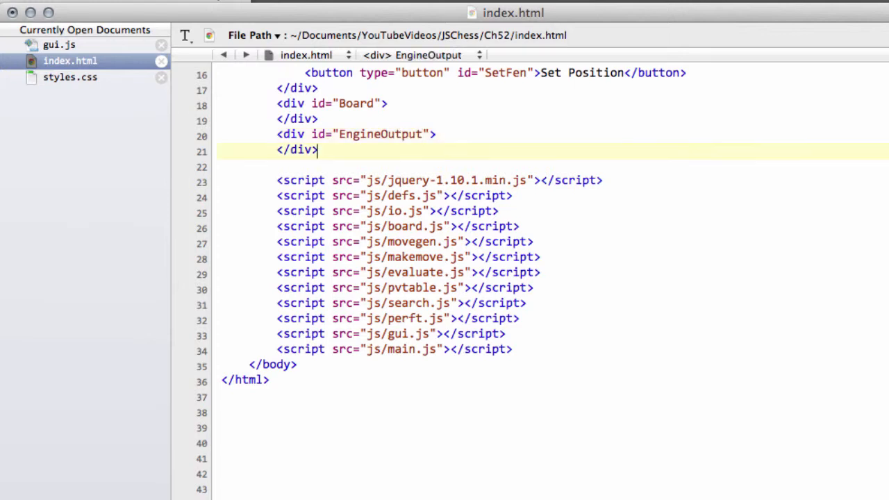
pyautogui.click(437, 135)
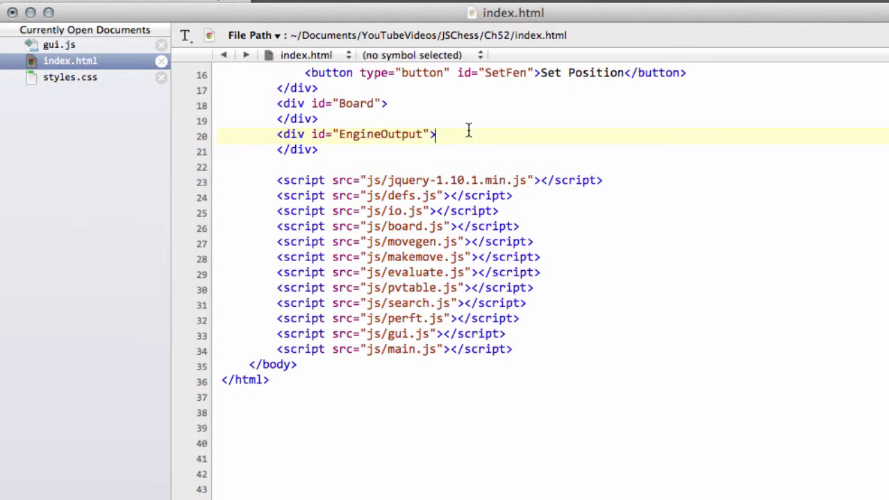
pyautogui.press('Return')
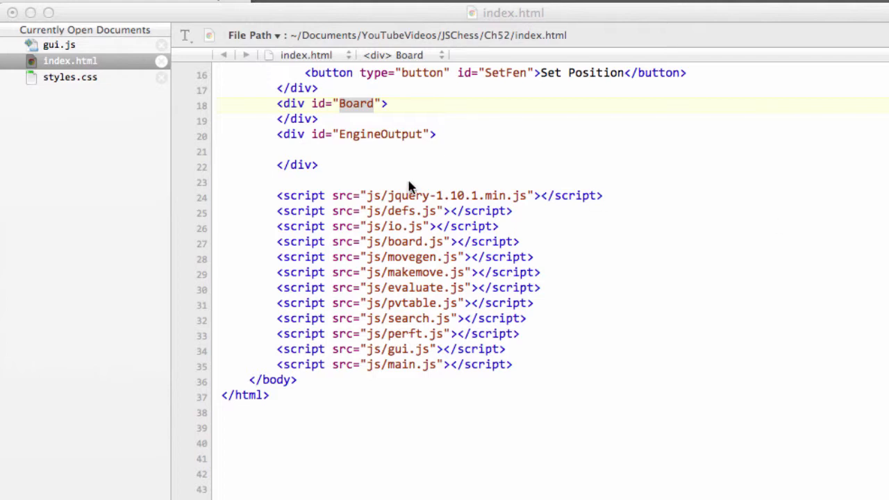
# Step: Add a ThinkTimeChoice select offering 1s, 2s, 4s, 6s, 8s and 10s inside EngineOutput
pyautogui.write('<select id="ThinkTimeChoice">')
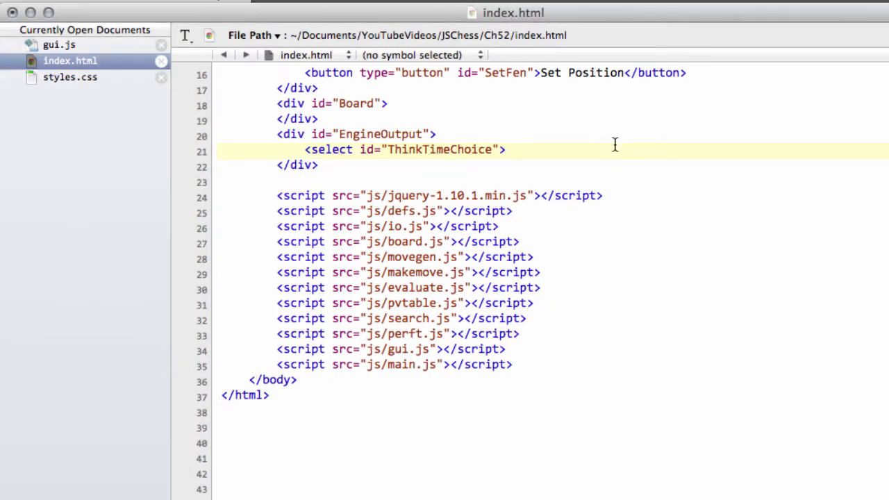
pyautogui.write('</select>')
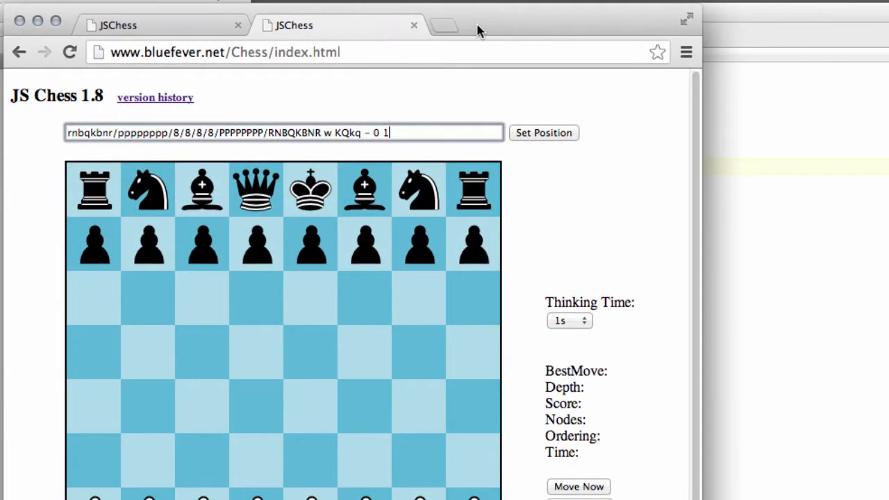
pyautogui.click(569, 320)
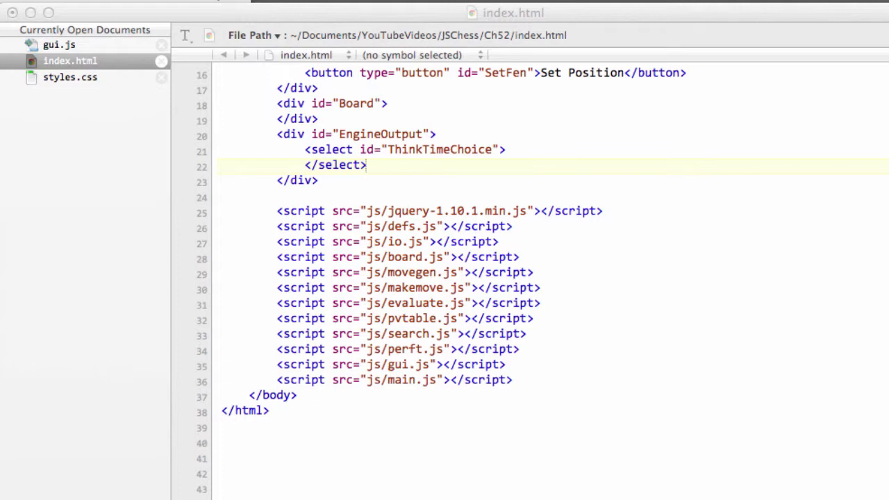
pyautogui.click(530, 150)
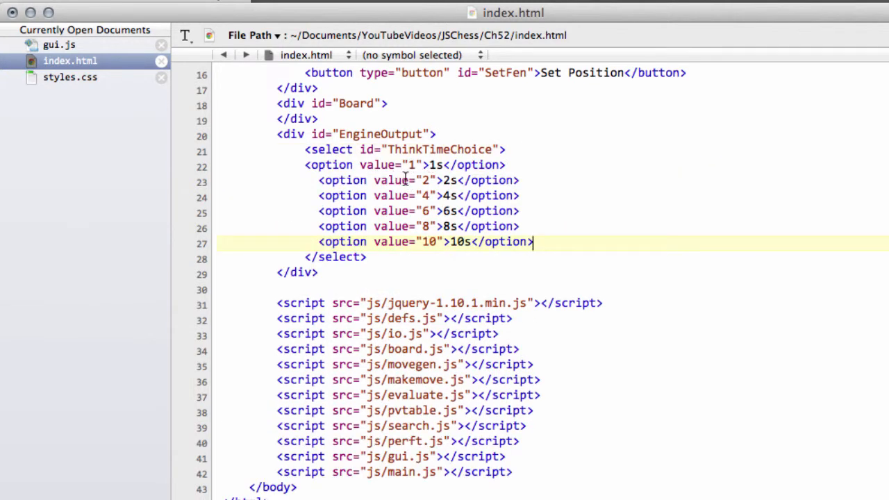
pyautogui.click(436, 165)
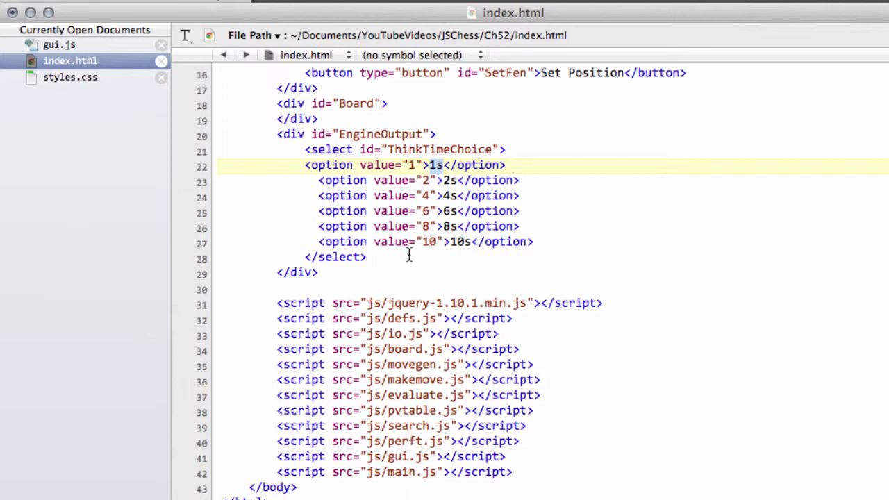
pyautogui.moveTo(283, 214)
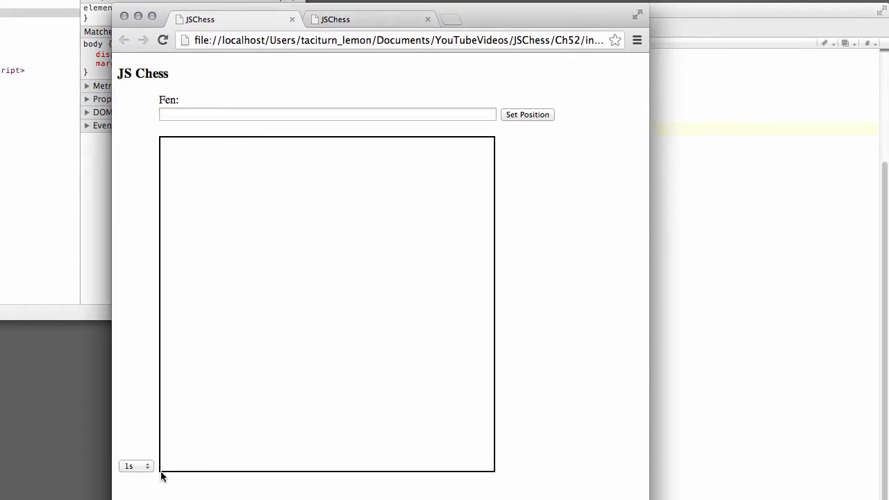
# Step: Open and close the page's think-time dropdown, keeping 1s selected
pyautogui.click(136, 466)
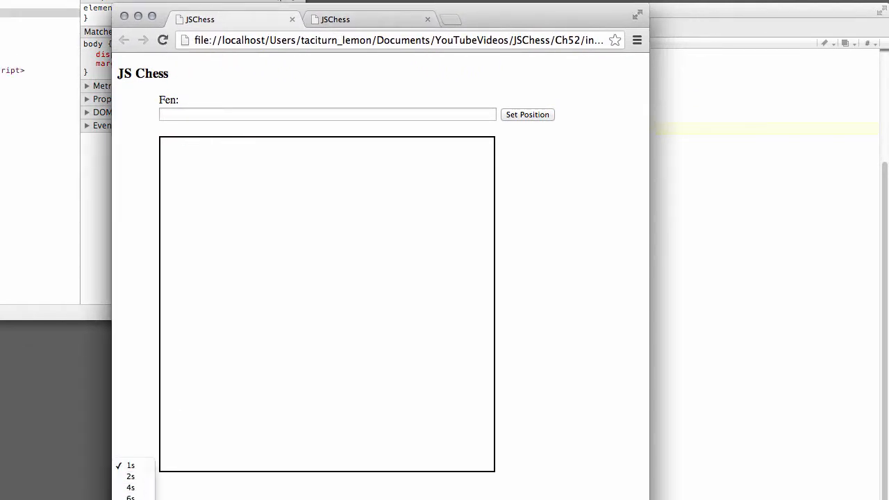
pyautogui.click(131, 466)
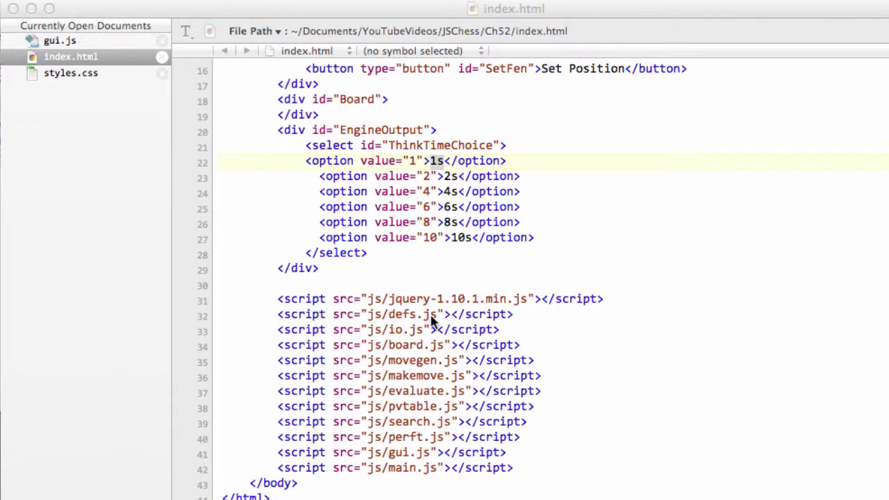
pyautogui.moveTo(378, 131)
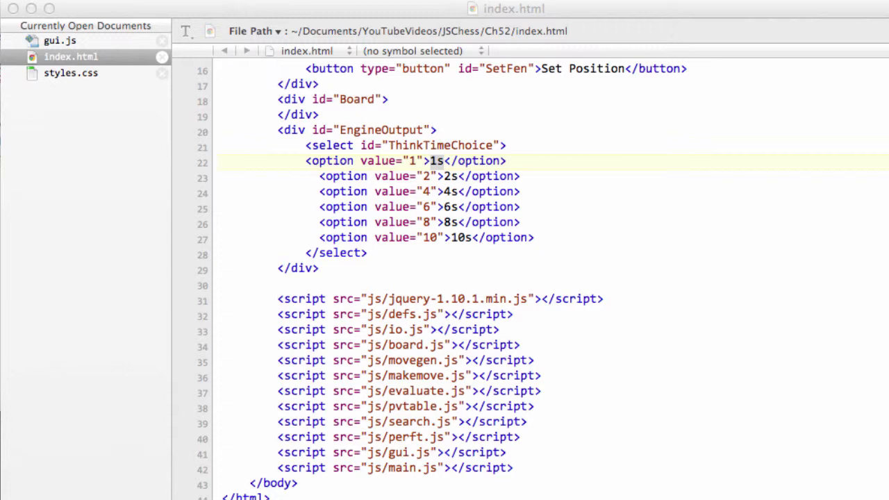
pyautogui.moveTo(57, 80)
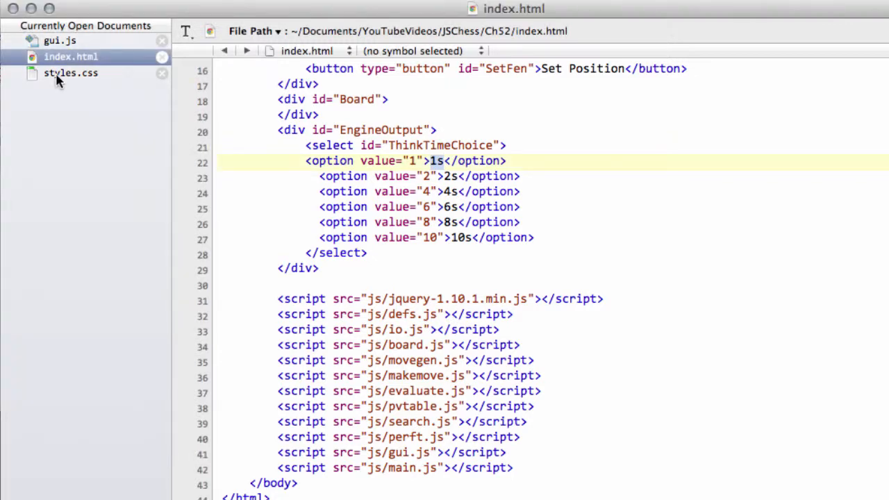
# Step: Fix the styles.css selector to read #EngineOutput
pyautogui.click(70, 72)
pyautogui.write('#ENgin')
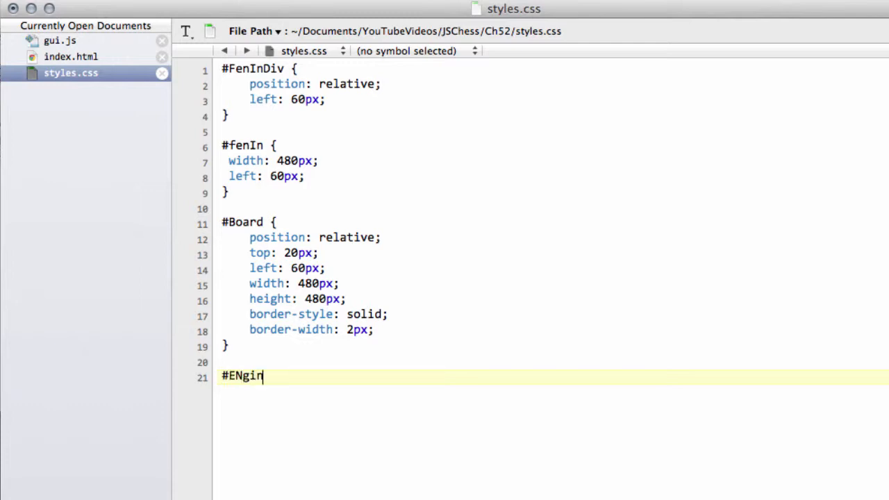
pyautogui.press('Backspace')
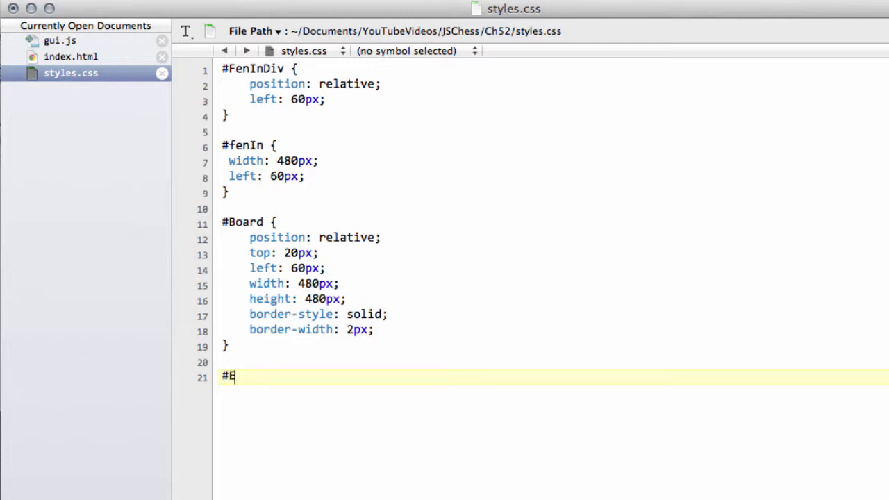
pyautogui.write('ngineOut')
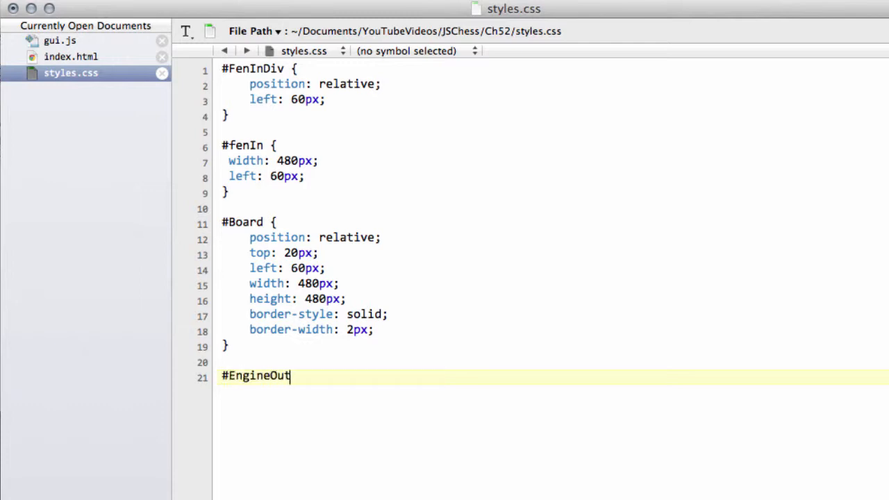
pyautogui.write('Put')
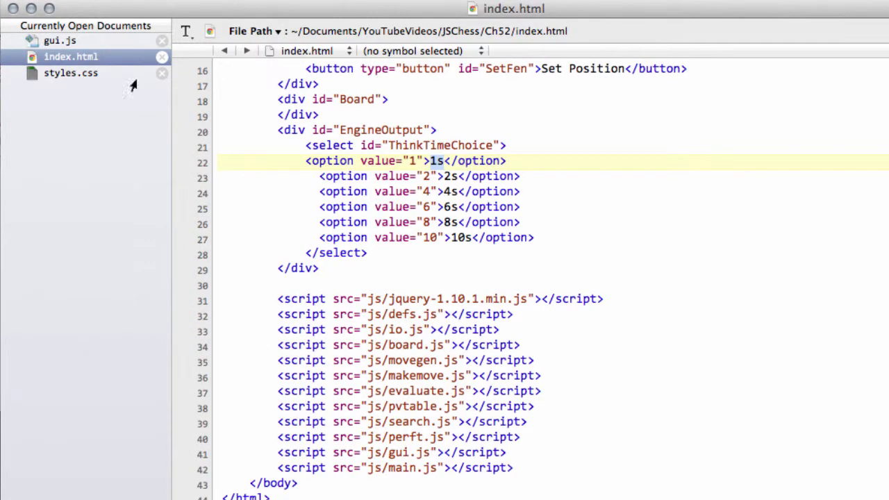
pyautogui.click(380, 129)
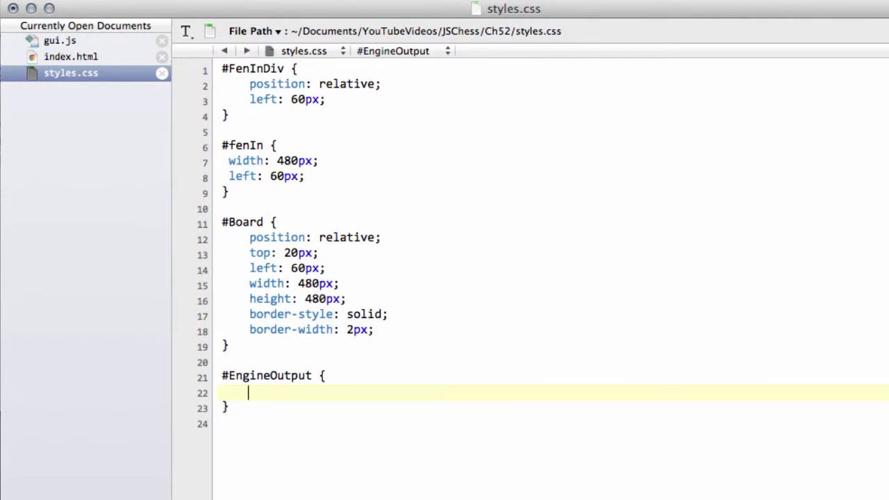
# Step: Position #EngineOutput absolutely at left 600px and top 250px
pyautogui.write('position')
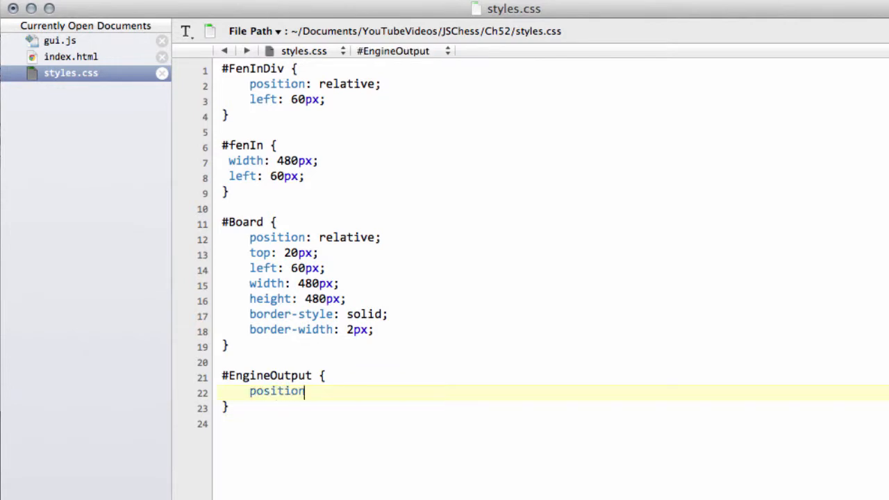
pyautogui.write(': abs')
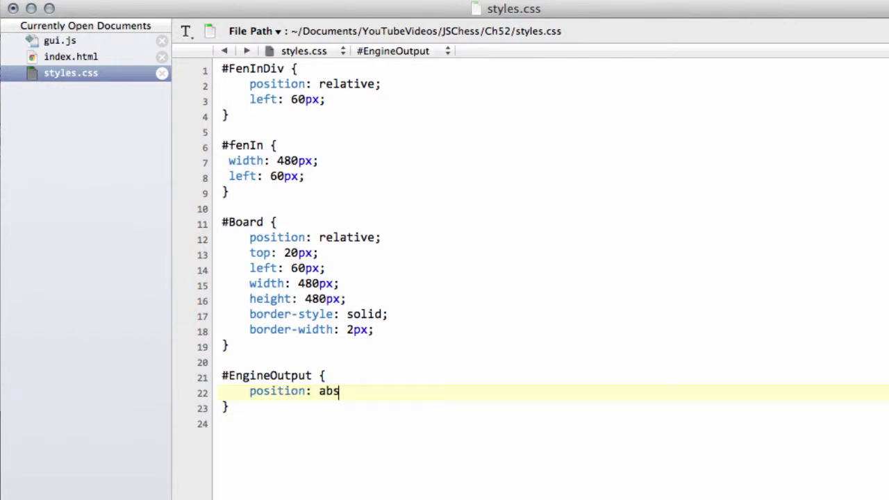
pyautogui.write('olut')
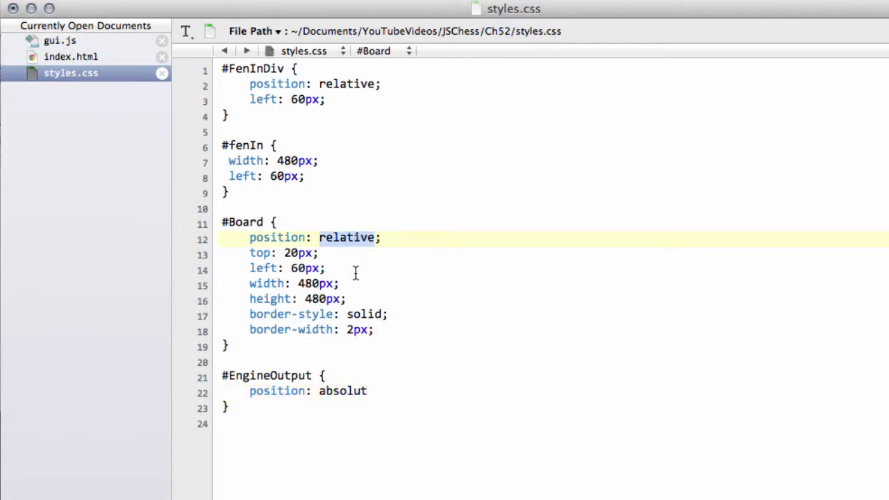
pyautogui.moveTo(344, 295)
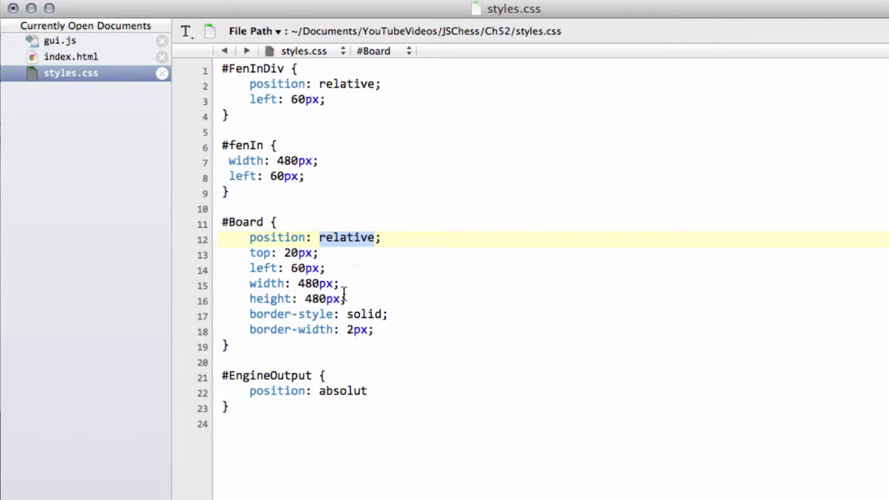
pyautogui.write('e')
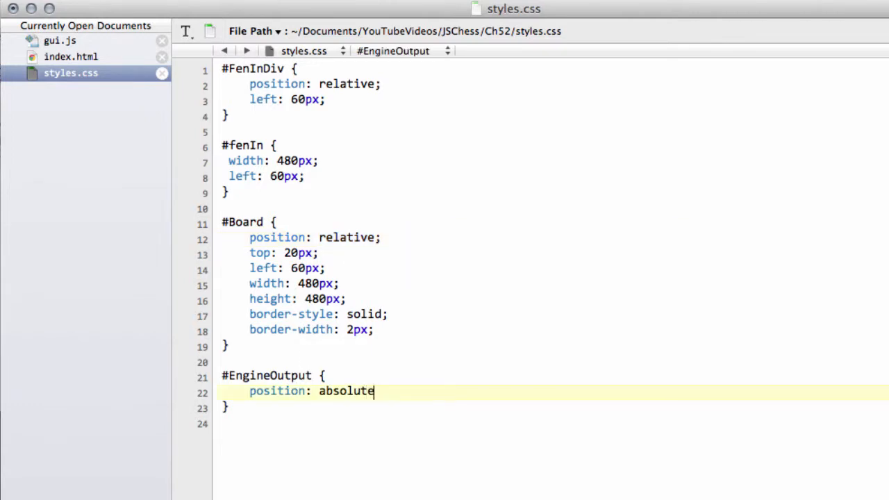
pyautogui.press('Return')
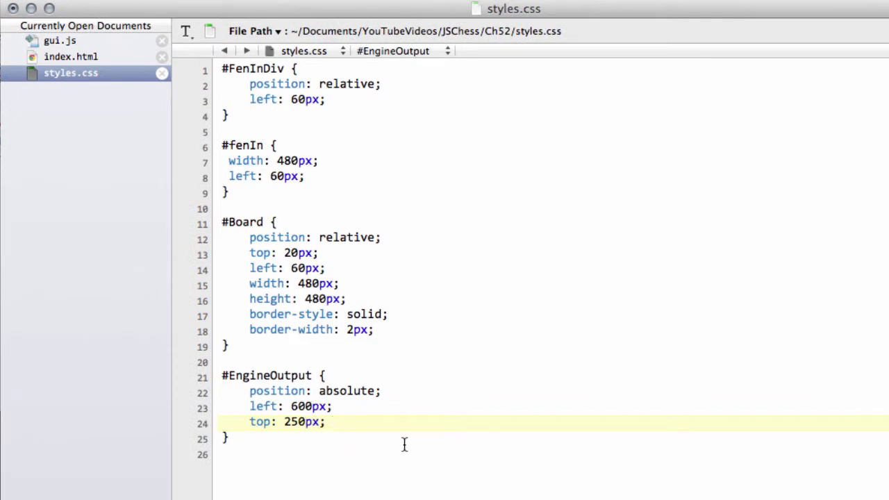
# Step: Verify in Chrome the think-time dropdown sits right of the board, offering 1s–10s
pyautogui.click(333, 422)
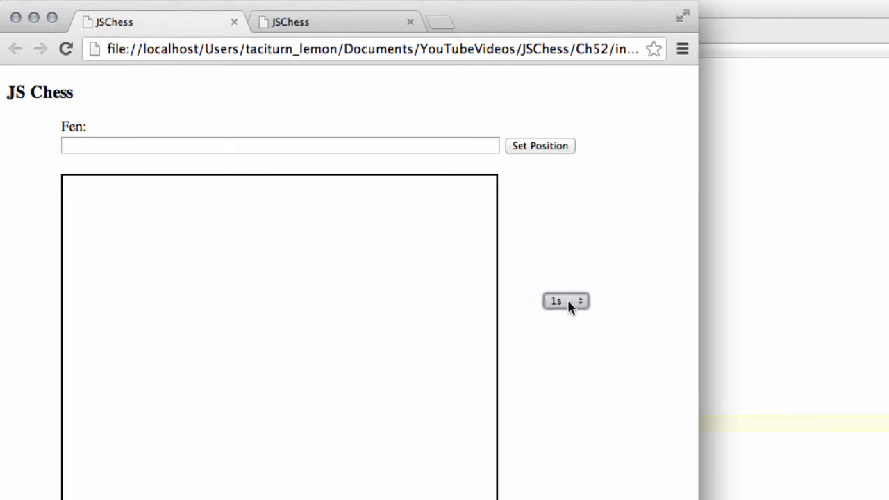
pyautogui.click(563, 301)
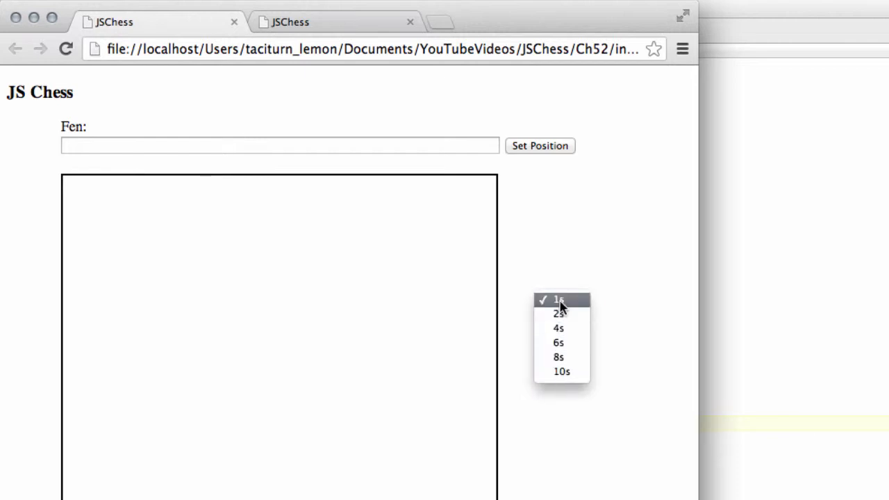
pyautogui.click(560, 300)
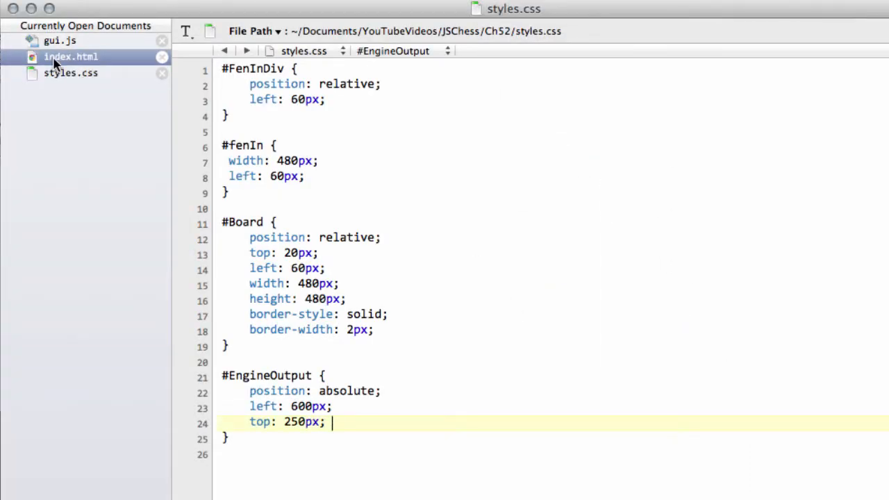
# Step: In index.html, insert 'Thinking Time: <br/>' right after the EngineOutput div's opening tag
pyautogui.click(71, 56)
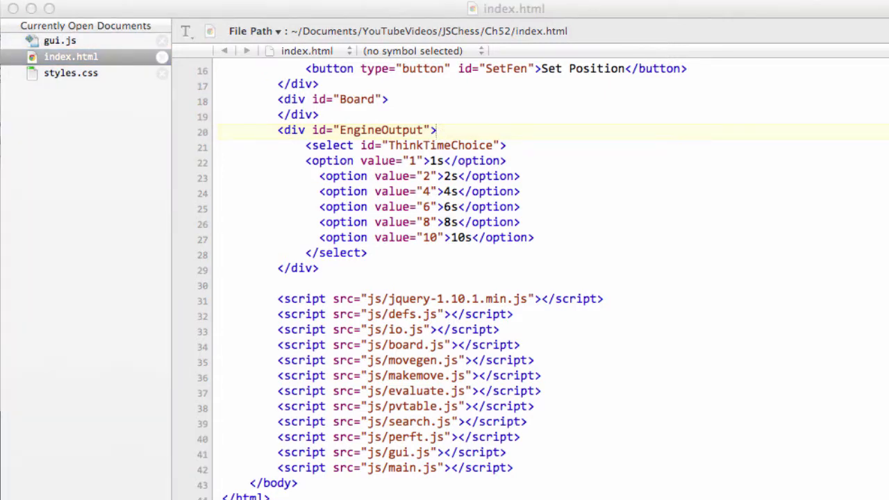
pyautogui.moveTo(482, 134)
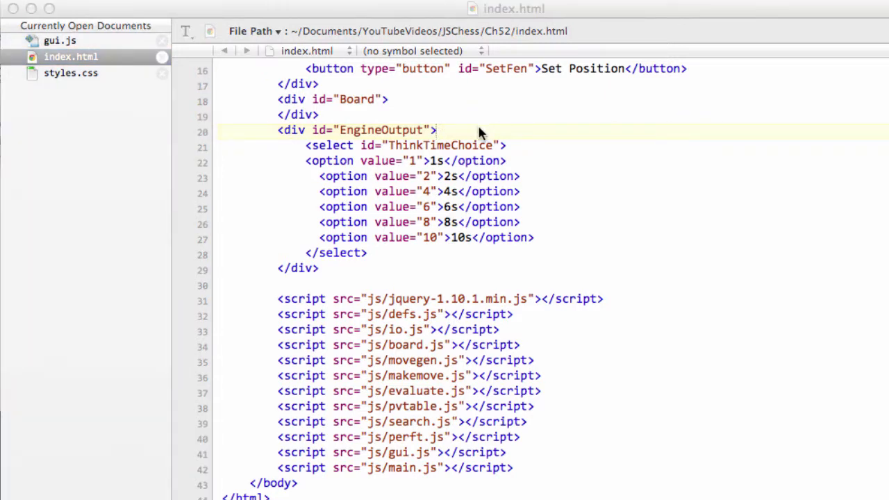
pyautogui.write('Thinking Time: <br/>')
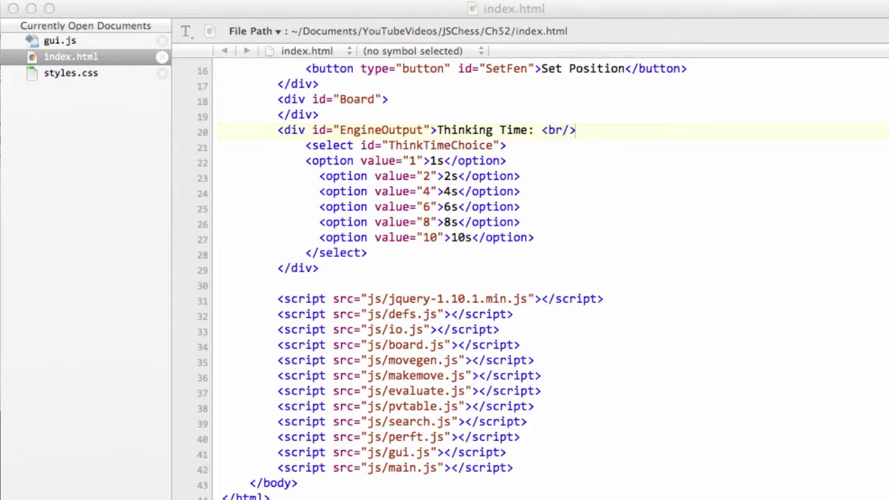
pyautogui.moveTo(377, 258)
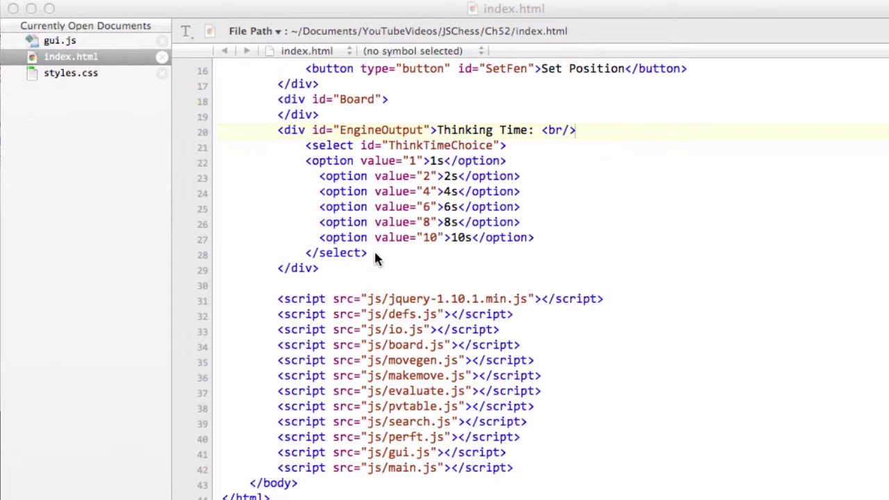
pyautogui.click(368, 253)
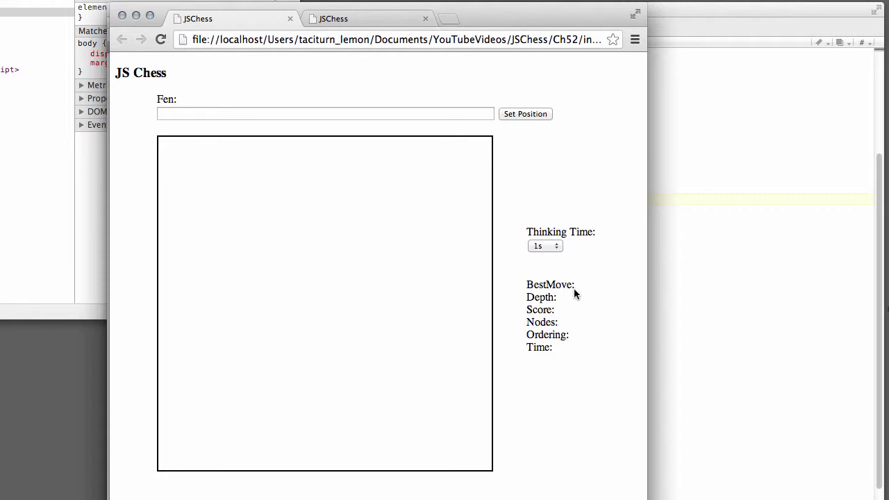
pyautogui.moveTo(557, 263)
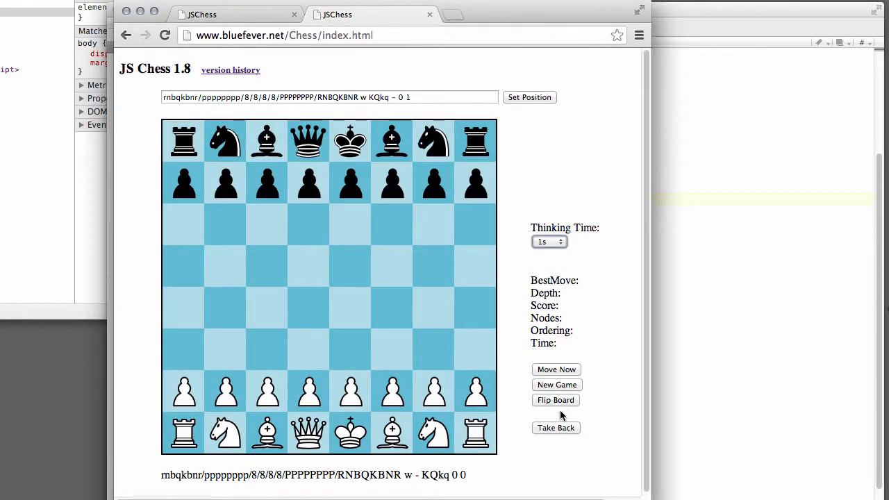
pyautogui.moveTo(522, 285)
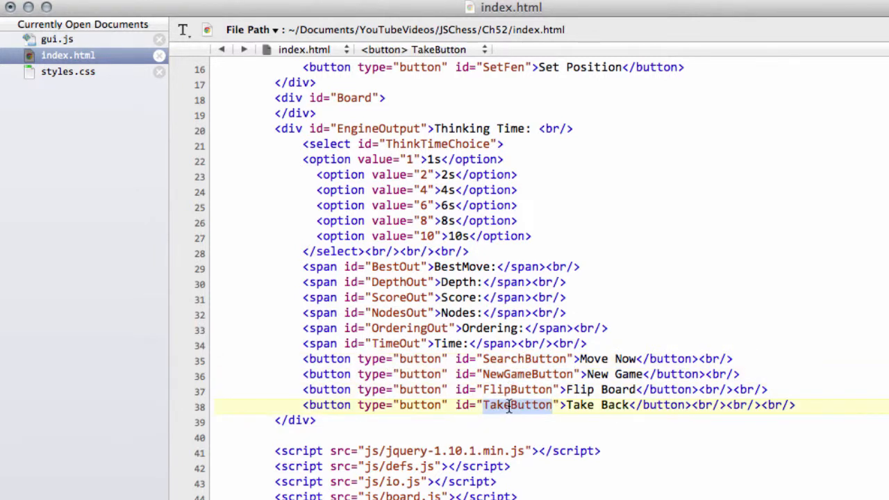
pyautogui.moveTo(434, 344)
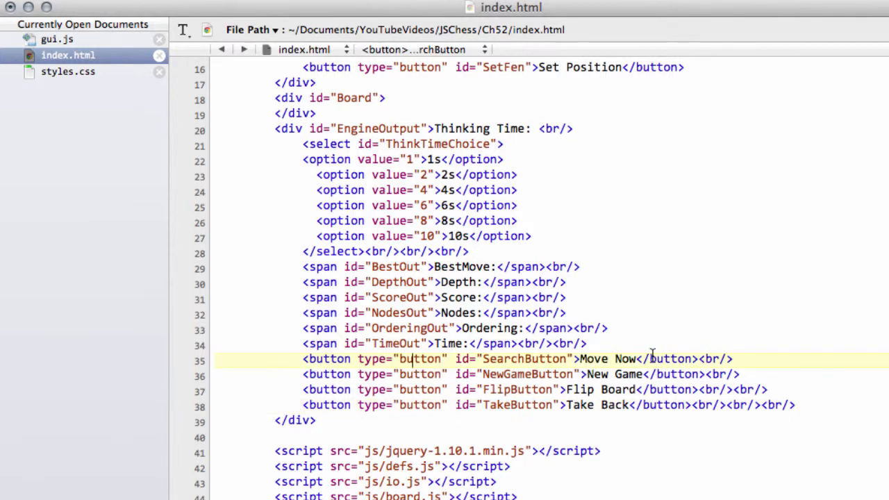
# Step: Review the Move Now, New Game, Flip Board and Take Back button lines, then switch to styles.css
pyautogui.click(733, 390)
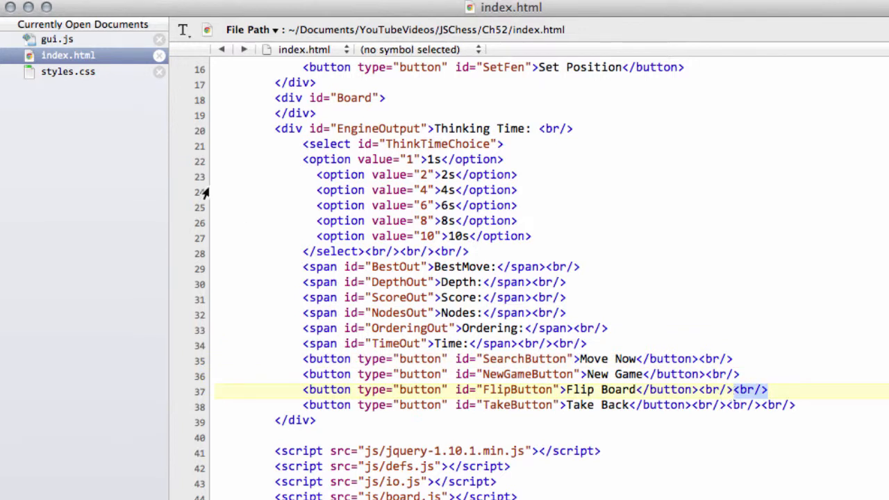
pyautogui.click(68, 71)
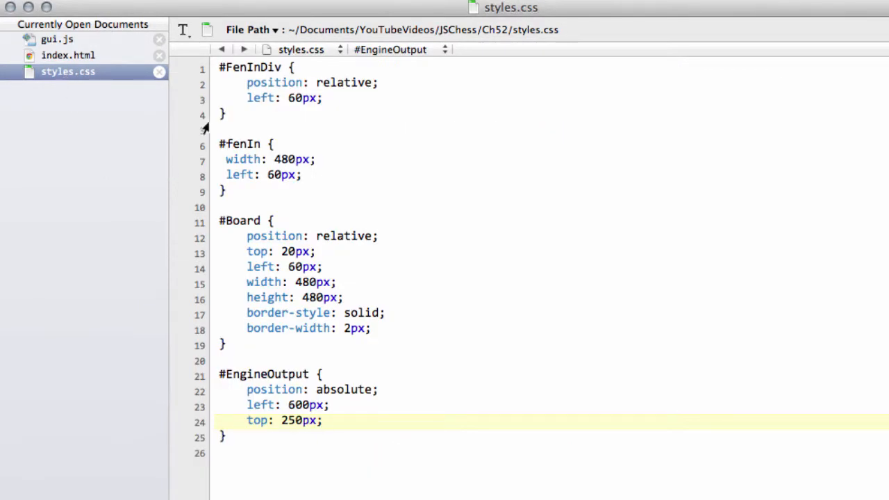
pyautogui.click(69, 55)
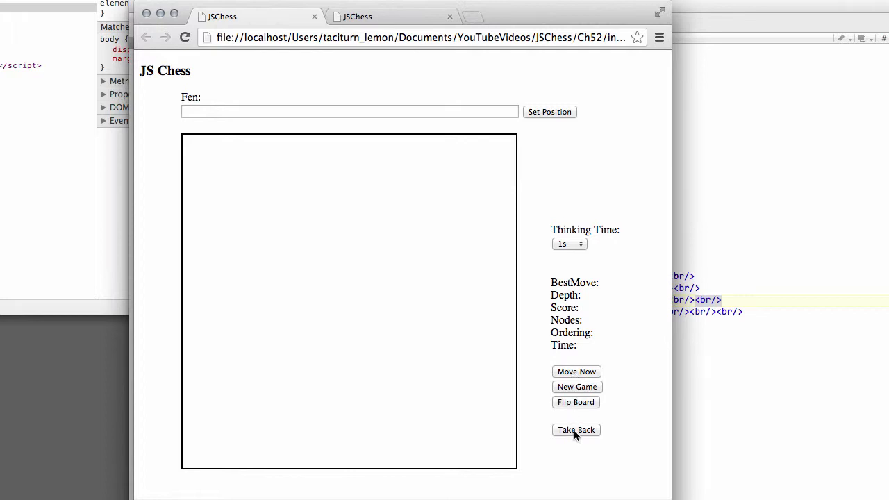
pyautogui.moveTo(548, 394)
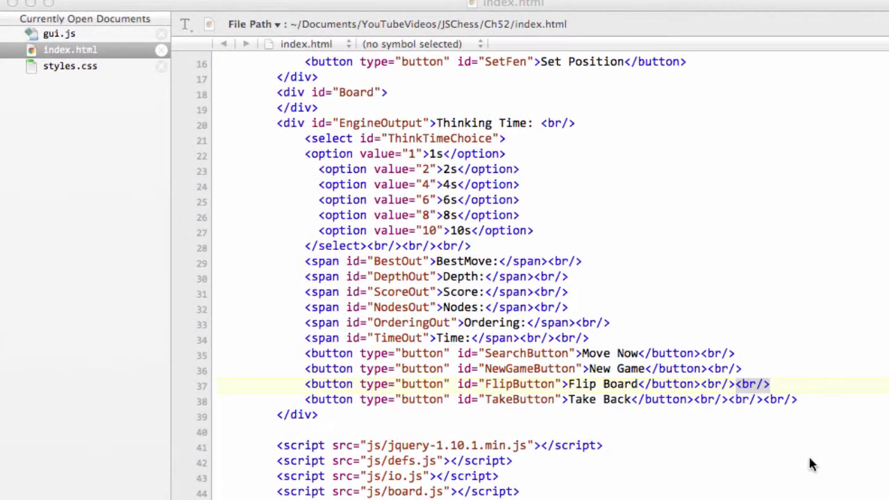
# Step: Add <span id="GameStatus"></span> on a new line after the Take Back button
pyautogui.write('<span id="GameStatus"></span>')
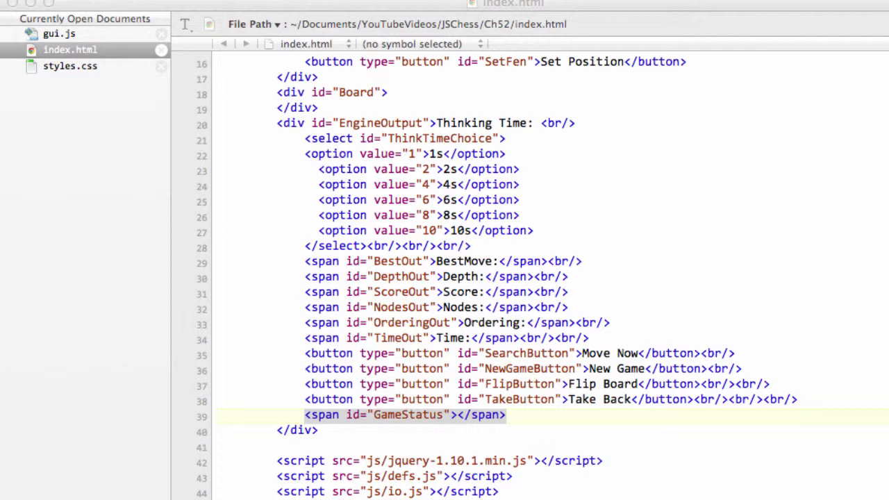
pyautogui.moveTo(216, 181)
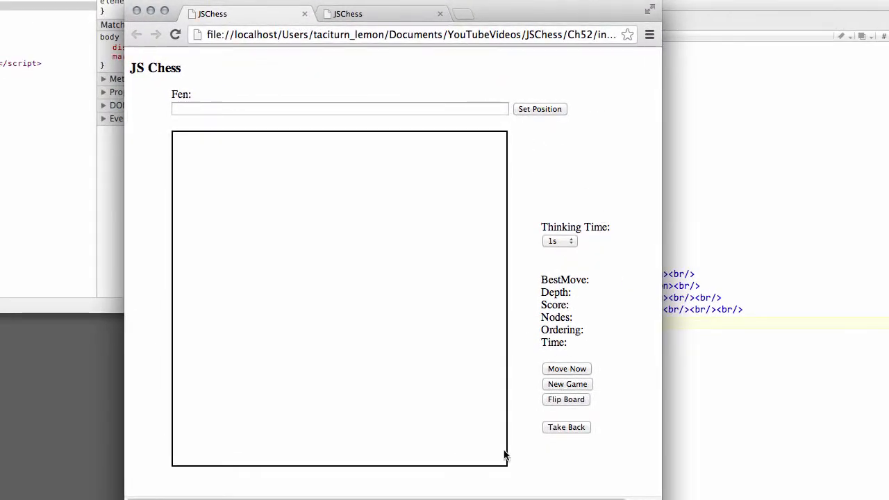
pyautogui.moveTo(470, 164)
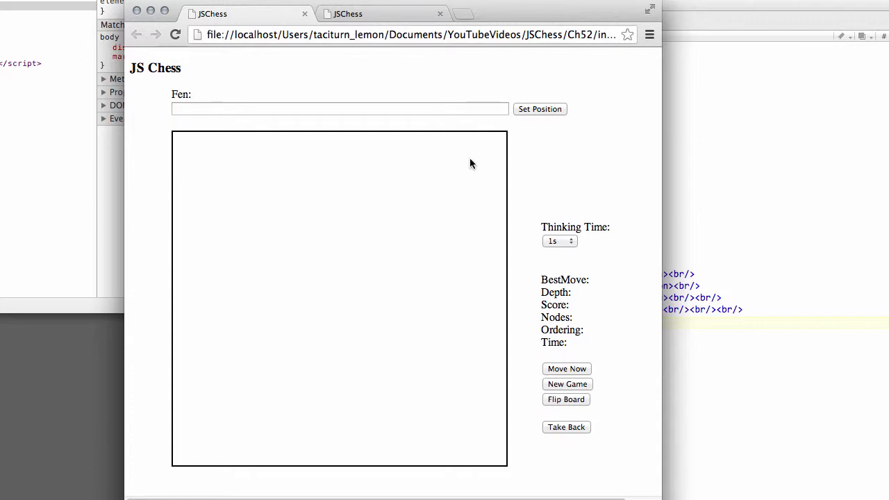
pyautogui.moveTo(482, 418)
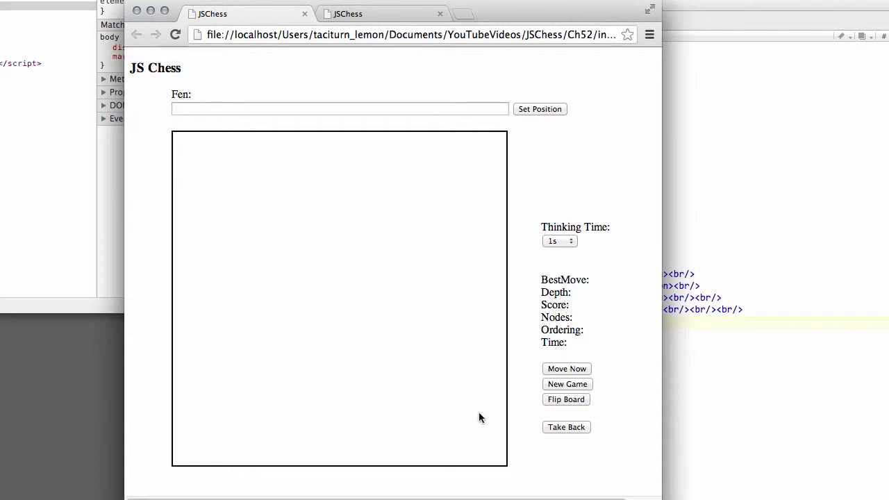
pyautogui.moveTo(516, 25)
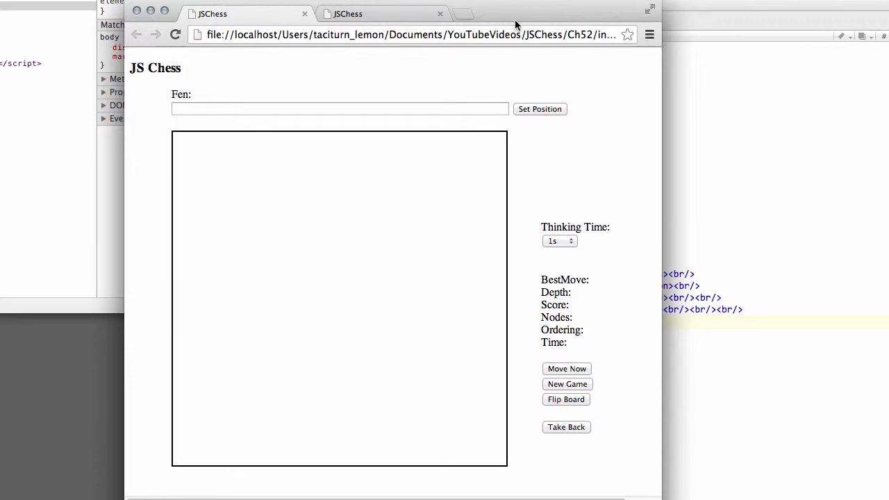